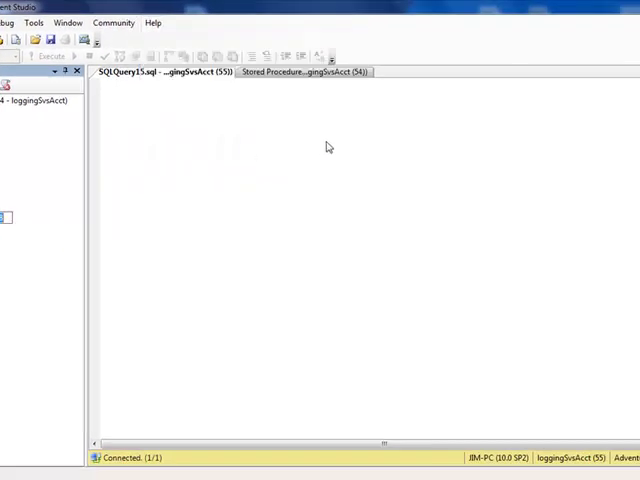
Check Management Studio's version details in Help > About and dismiss them.
left_click(152, 22)
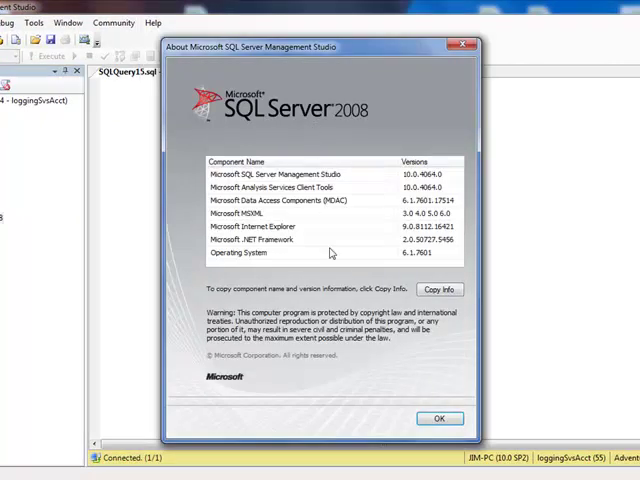
left_click(444, 418)
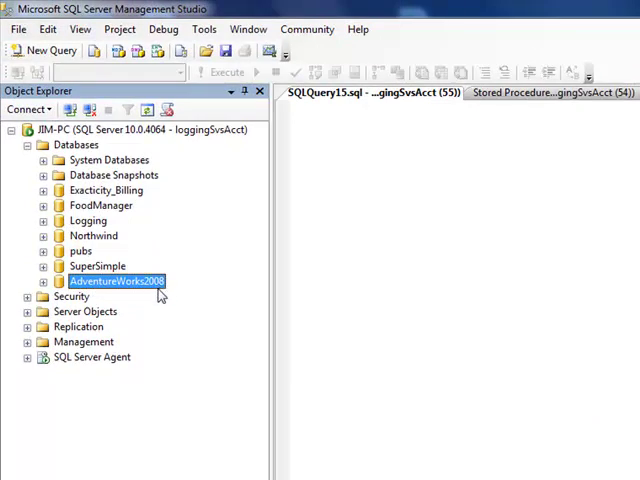
mouse_move(104, 280)
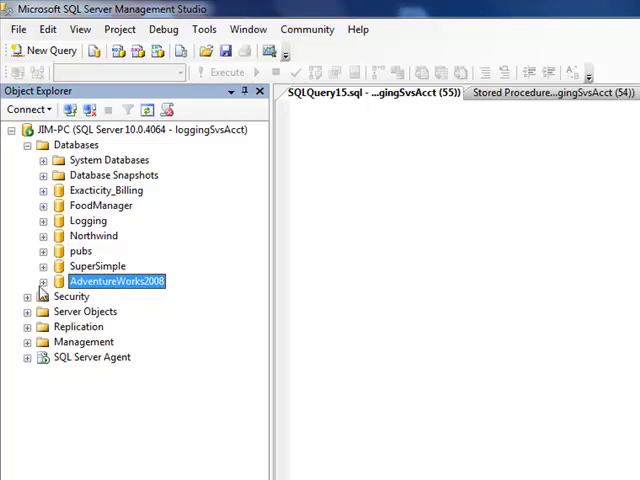
Expand AdventureWorks2008 and its Tables node in Object Explorer, scrolling to the Production tables.
left_click(42, 280)
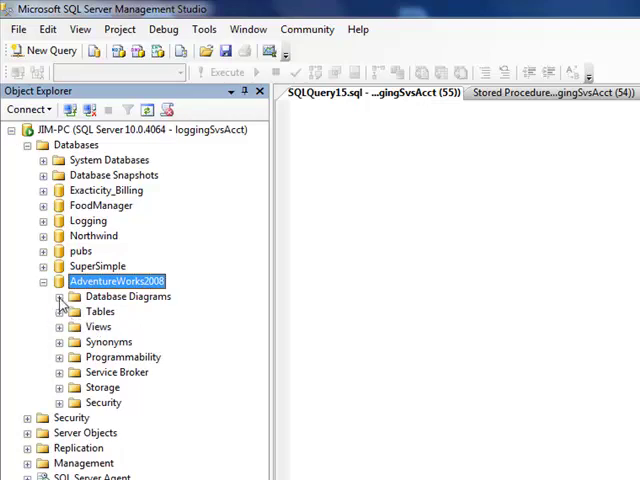
left_click(60, 296)
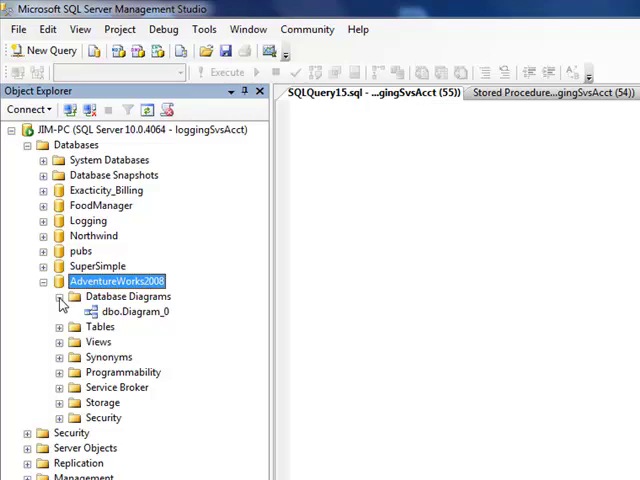
left_click(60, 296)
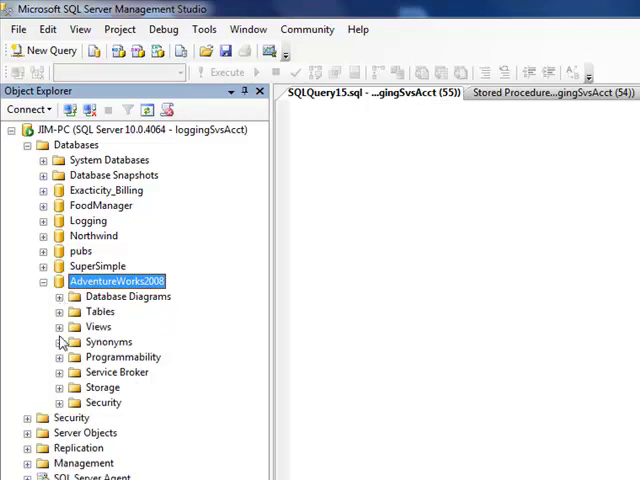
left_click(60, 312)
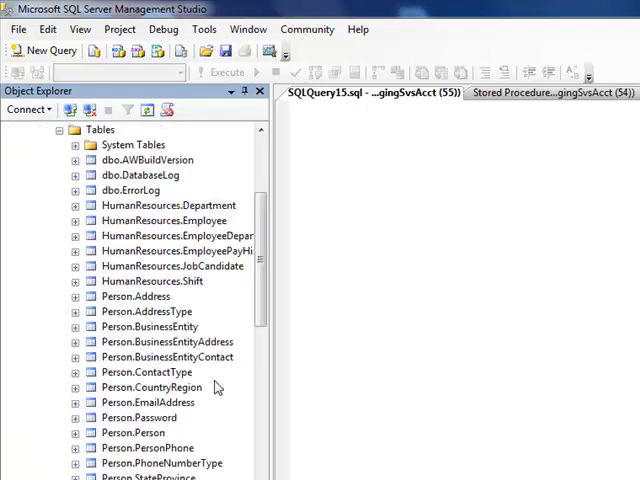
scroll("down", 3)
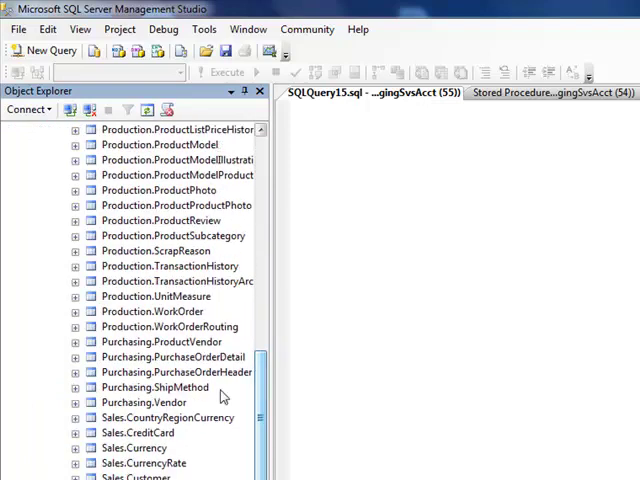
Pick out Production.TransactionHistory and Production.TransactionHistoryArchive among the listed tables.
left_click(164, 340)
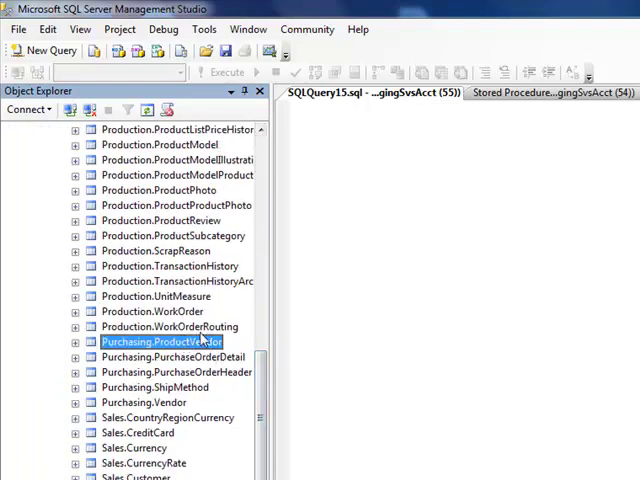
left_click(168, 326)
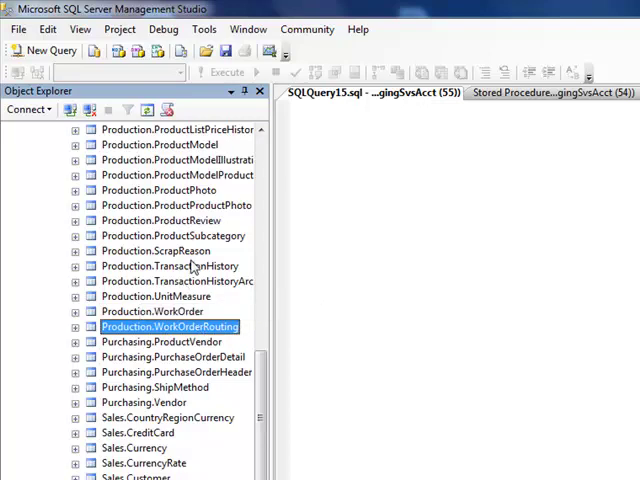
left_click(178, 280)
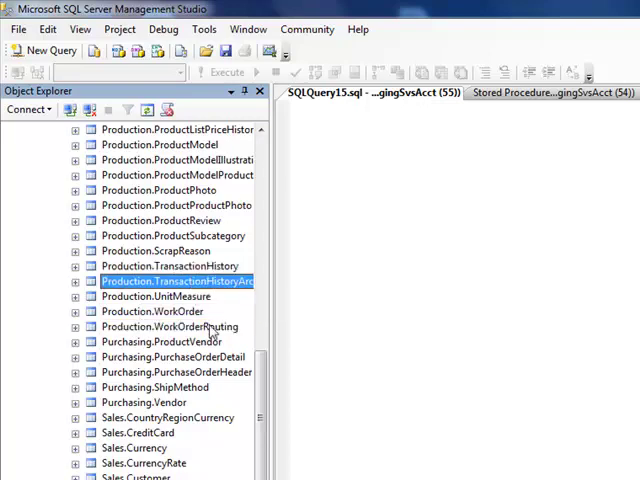
mouse_move(296, 312)
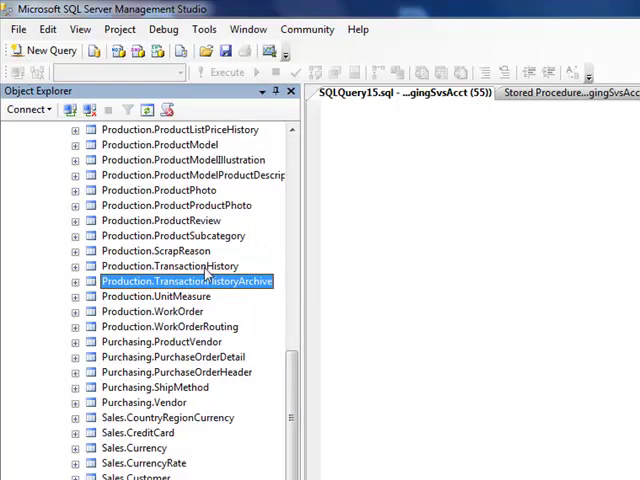
left_click(168, 266)
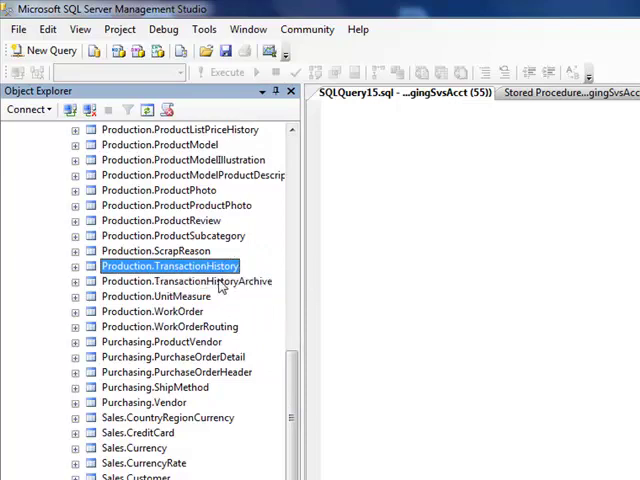
left_click(188, 280)
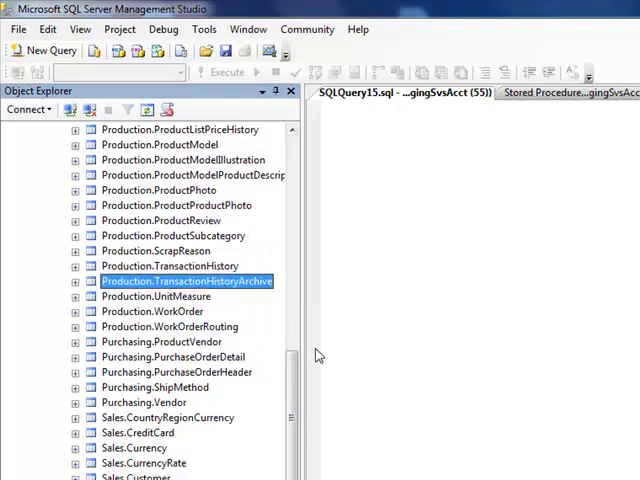
mouse_move(368, 348)
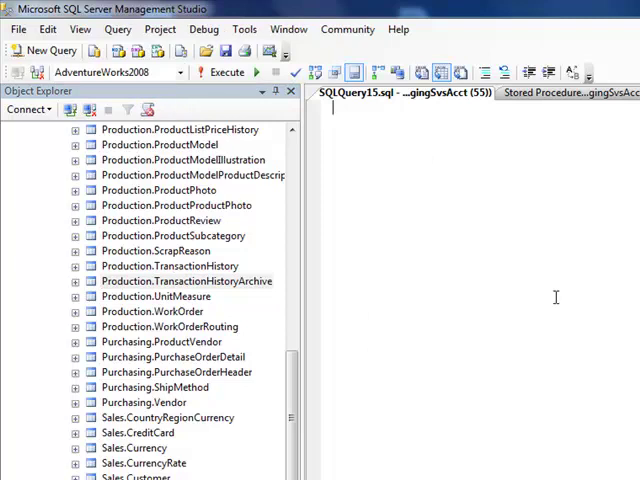
Write 'create procedure Production.ArchiveHistory as' with an empty line and 'go' in a new query.
type("cr")
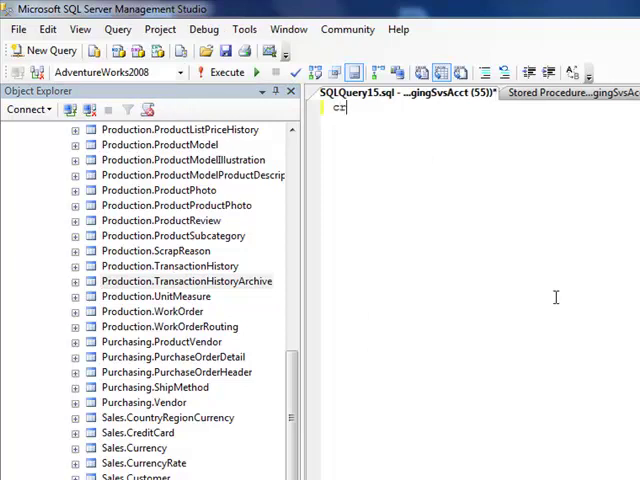
type("reate produ")
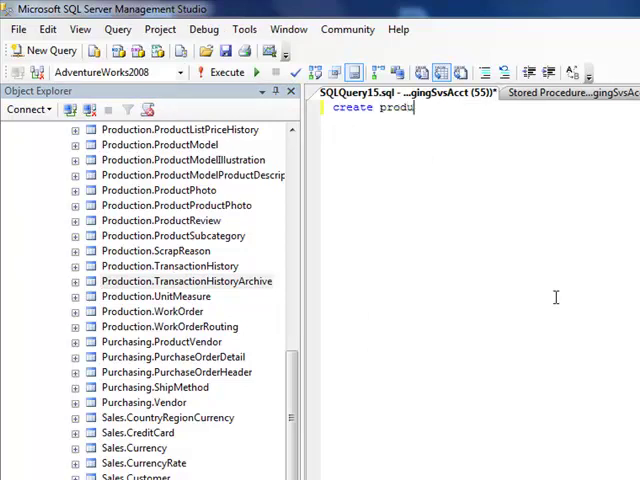
type("cedu")
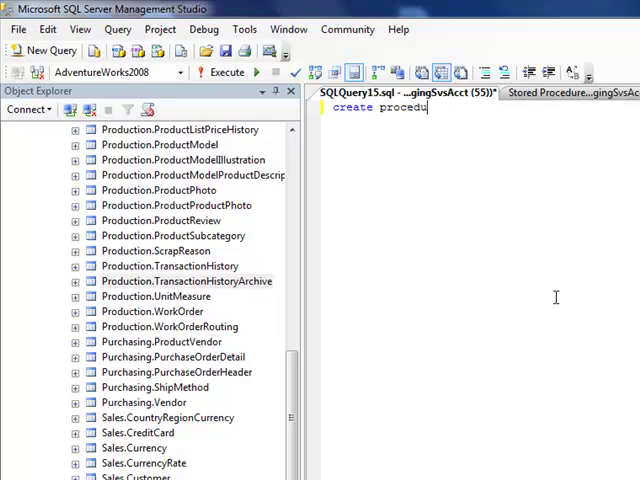
type("re")
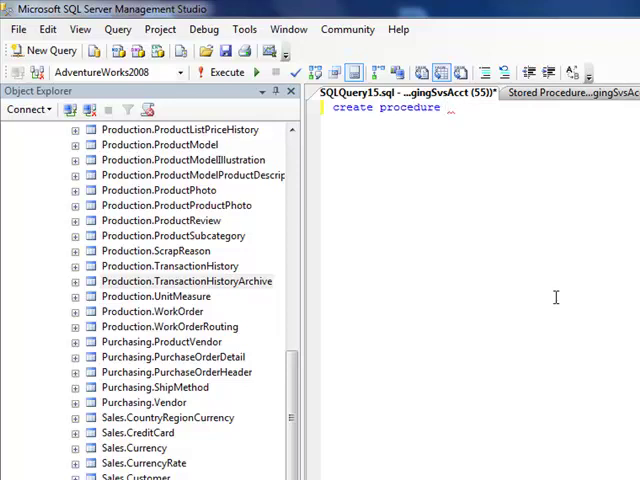
type("Production.")
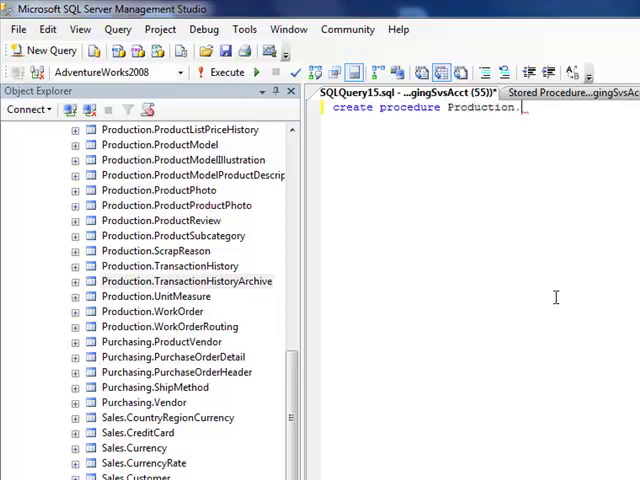
type("Ar")
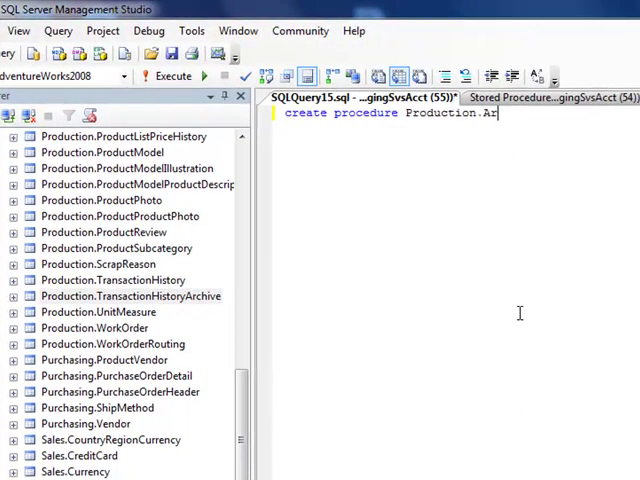
type("chiveHistory")
type("as")
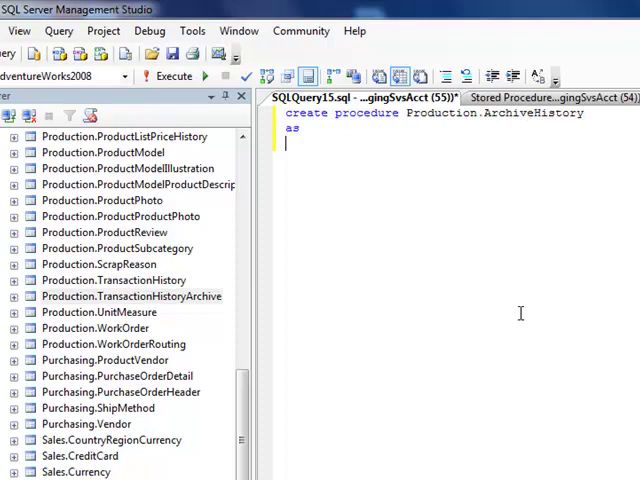
type("go")
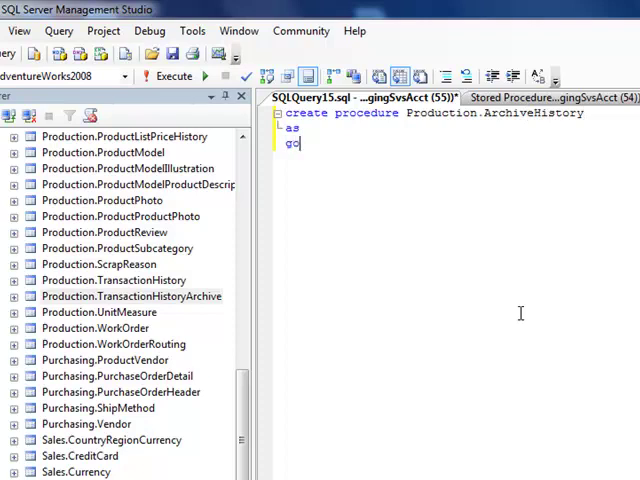
key("Enter")
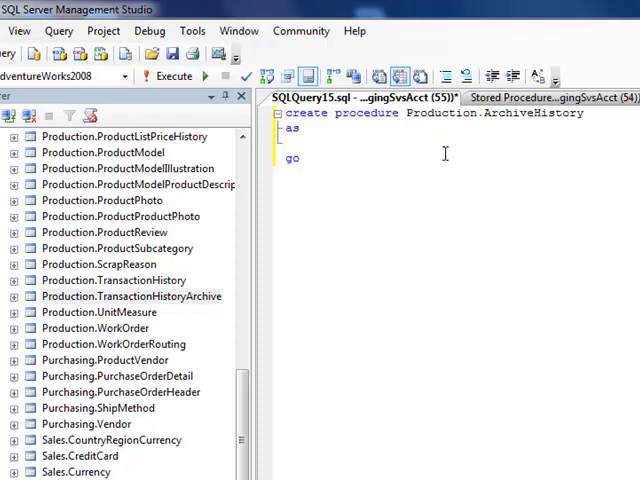
mouse_move(522, 148)
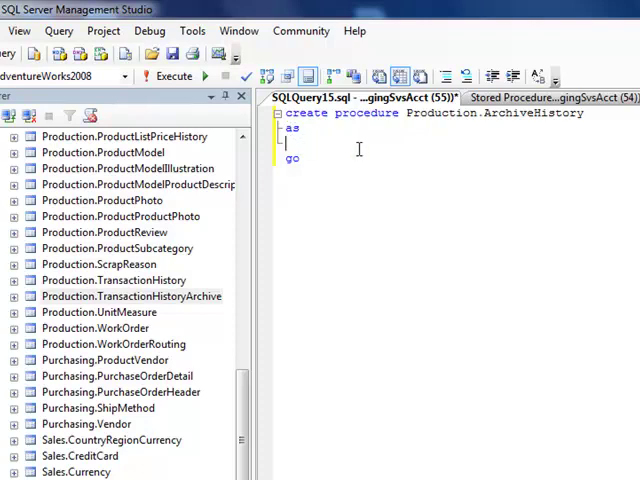
mouse_move(368, 150)
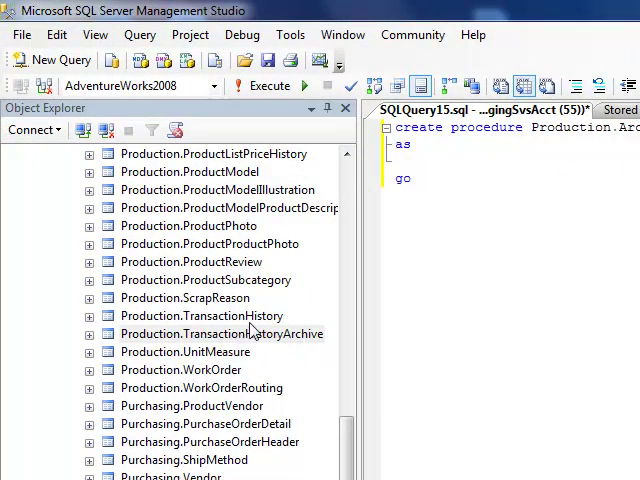
mouse_move(240, 320)
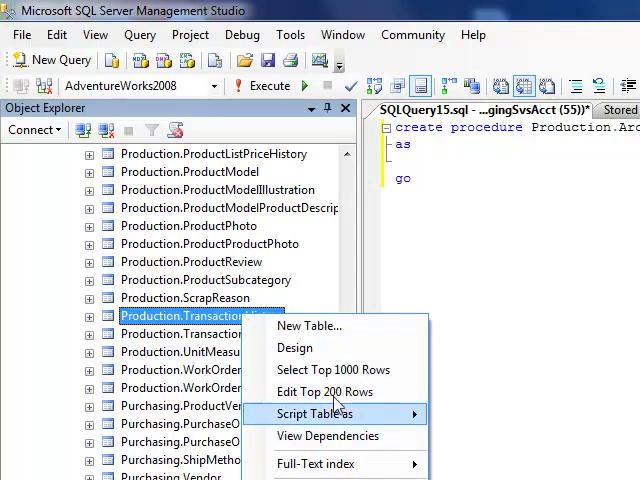
Generate a top-1000 select on TransactionHistory, add 'order by ModifiedDate asc' and run it.
left_click(332, 368)
type("orderb")
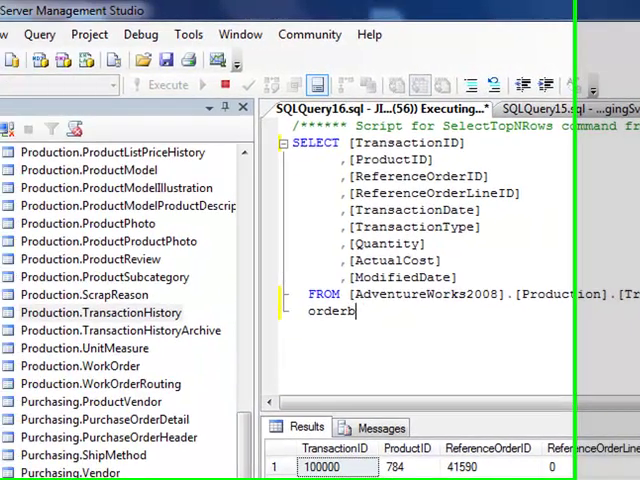
key("Backspace")
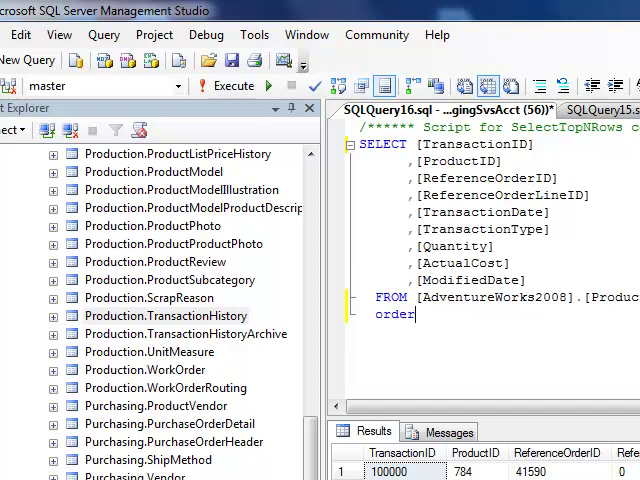
type("by")
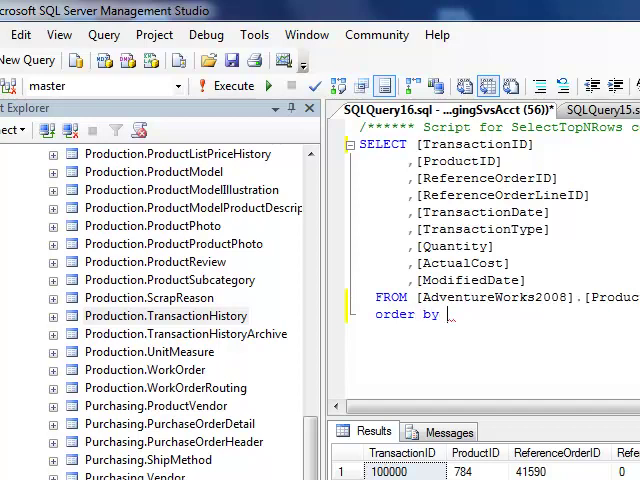
type("mod")
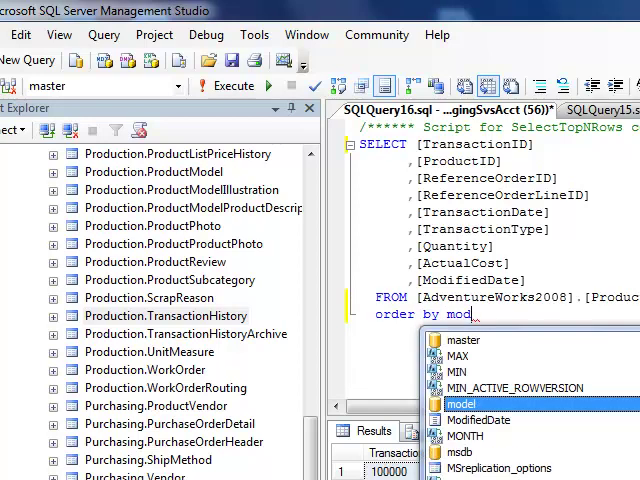
type("iof")
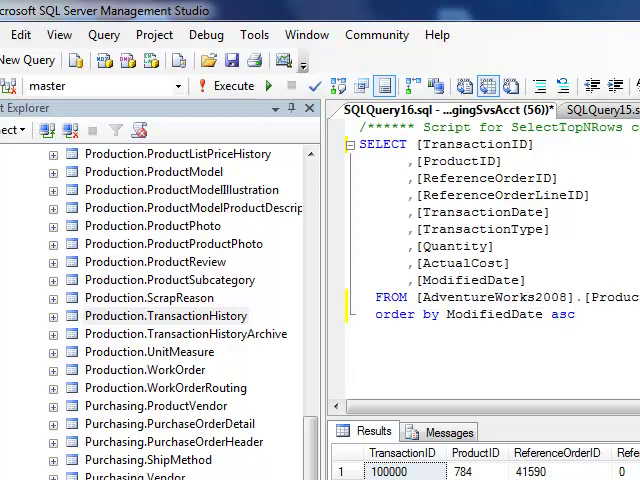
left_click(218, 84)
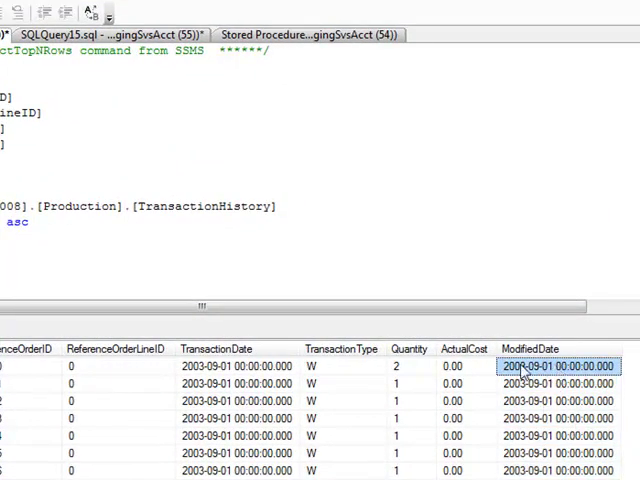
mouse_move(186, 252)
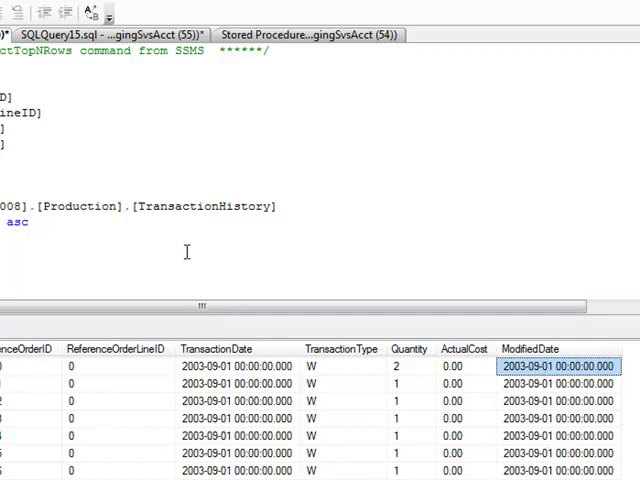
mouse_move(604, 384)
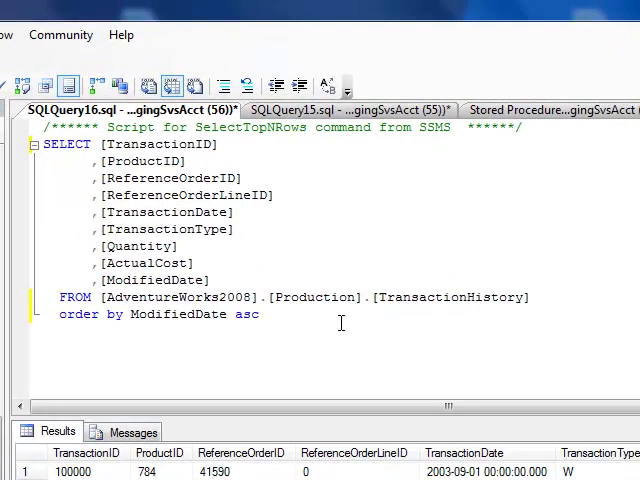
Wrap the sorted select in 'create procedure Production.ArchiveHistory as ... go' and execute it.
key("ctrl+a")
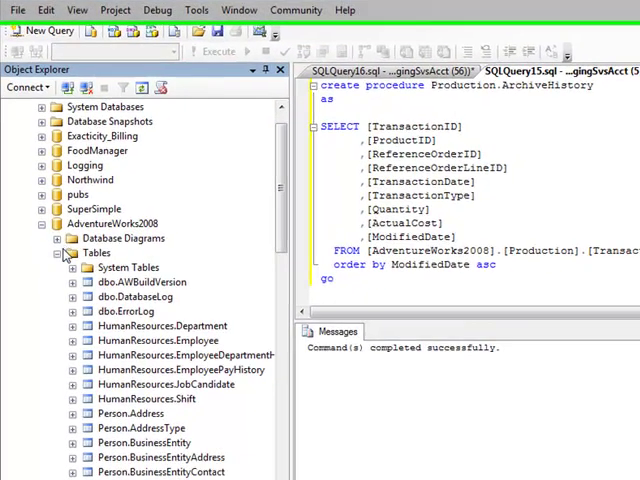
Expand Programmability and refresh Stored Procedures so Production.ArchiveHistory appears.
left_click(56, 252)
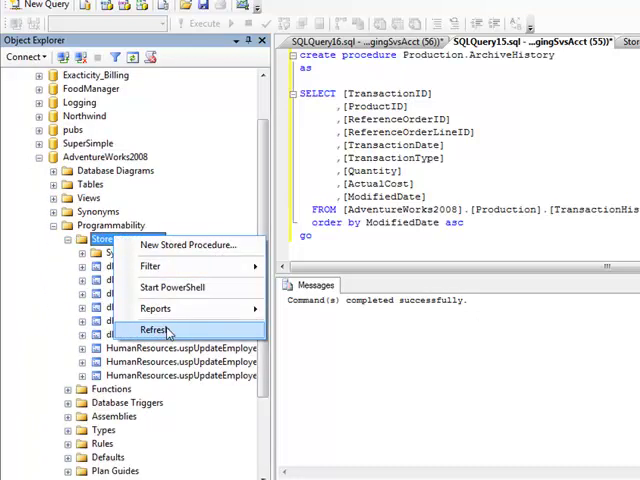
left_click(156, 328)
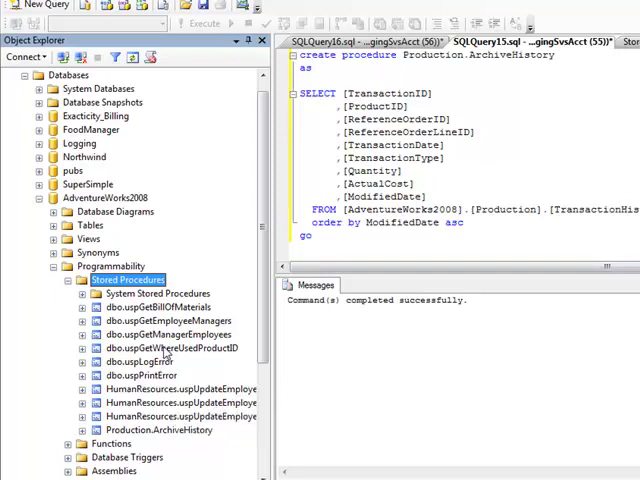
left_click(156, 428)
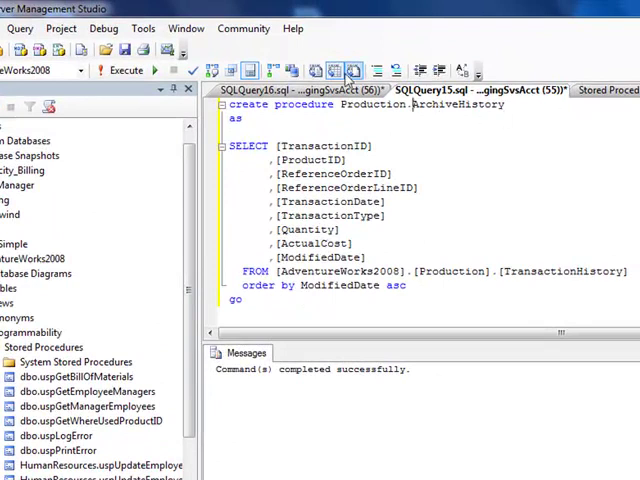
mouse_move(394, 188)
type("lter")
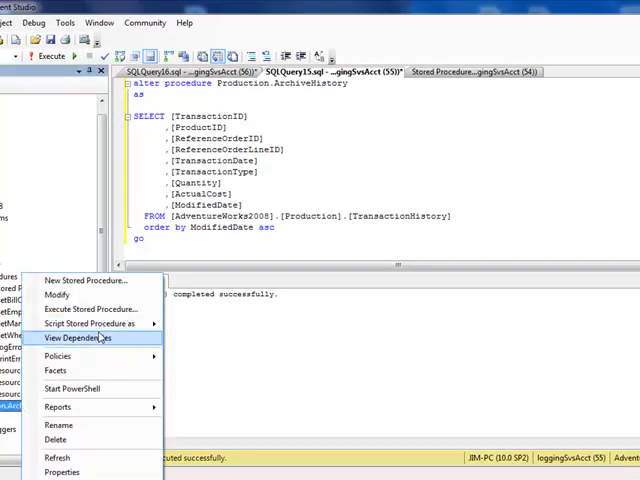
Execute Production.ArchiveHistory from its context menu and confirm the Execute Procedure dialog.
left_click(88, 308)
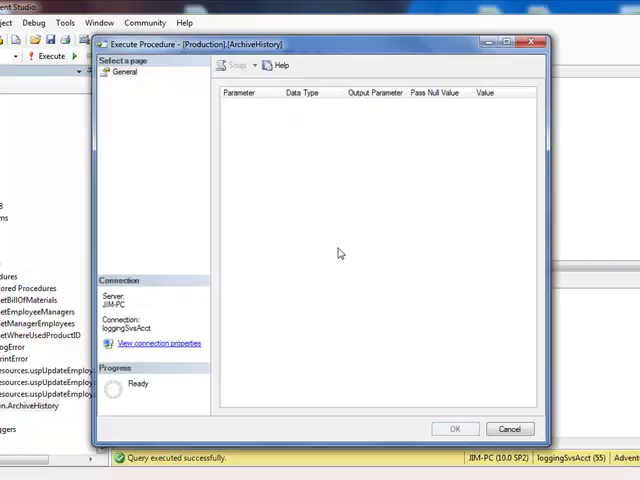
left_click(456, 428)
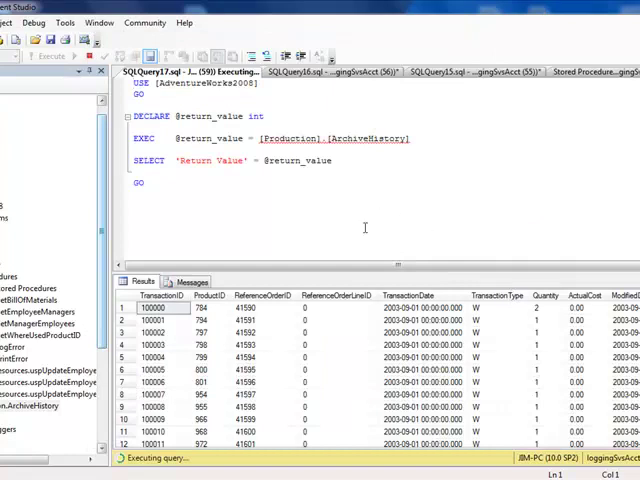
mouse_move(534, 242)
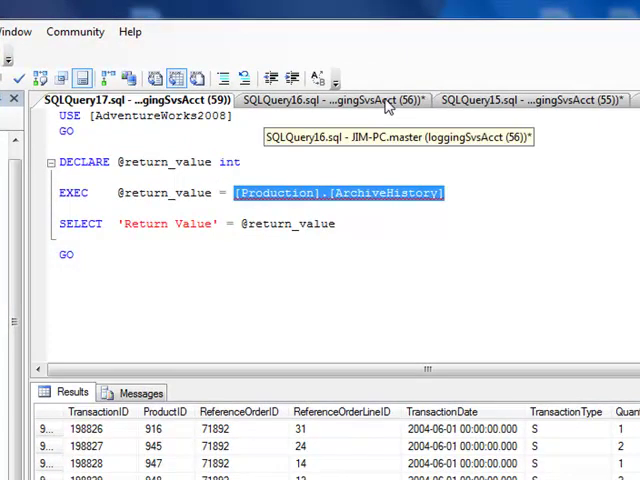
In the alter procedure script, alias TransactionHistory as th and start 'where th.'.
left_click(530, 100)
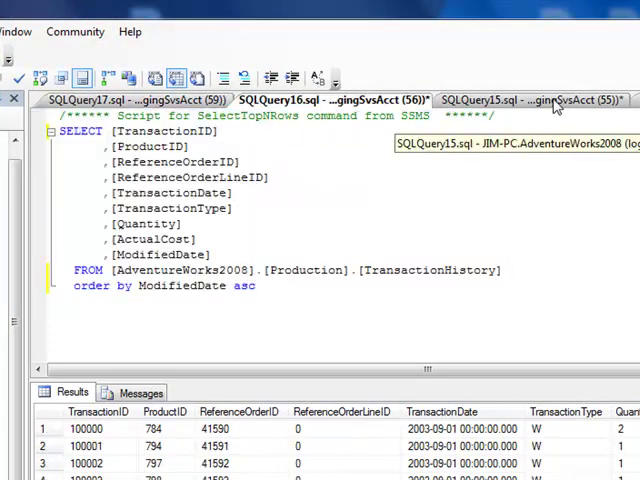
left_click(524, 100)
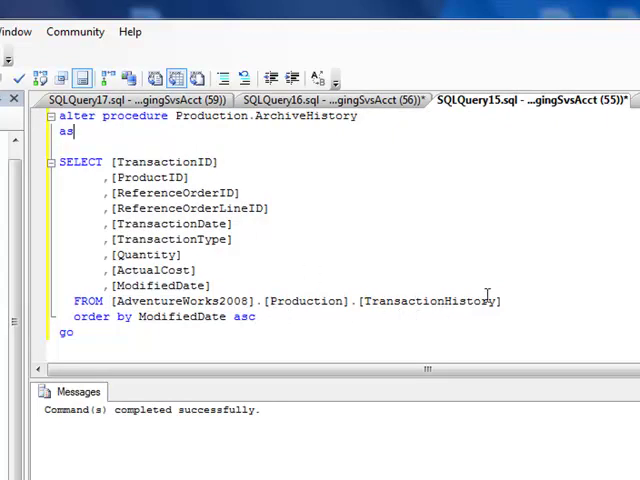
mouse_move(512, 308)
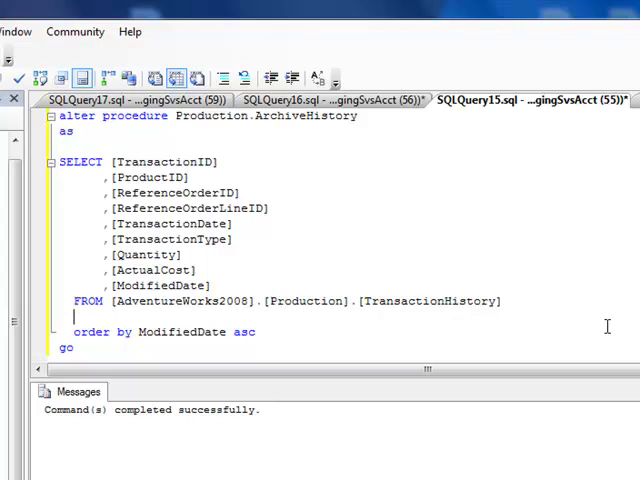
type("where")
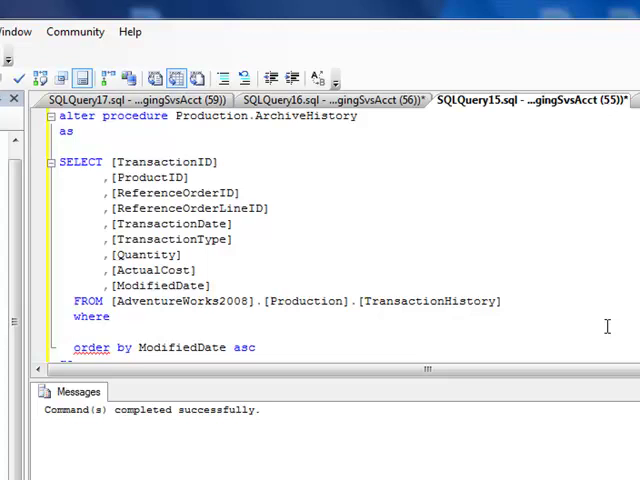
mouse_move(368, 300)
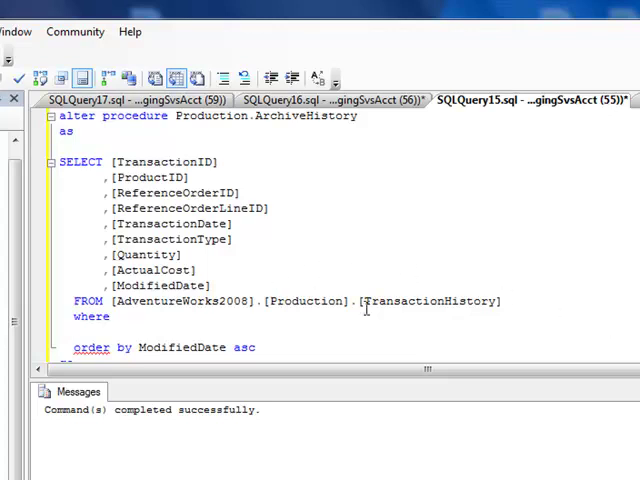
mouse_move(596, 336)
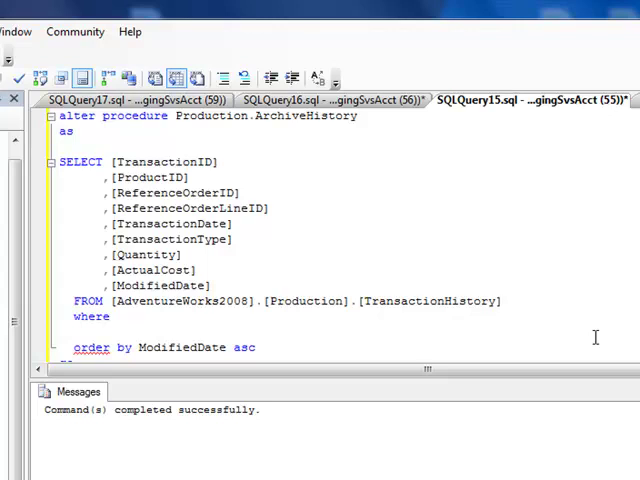
type("as")
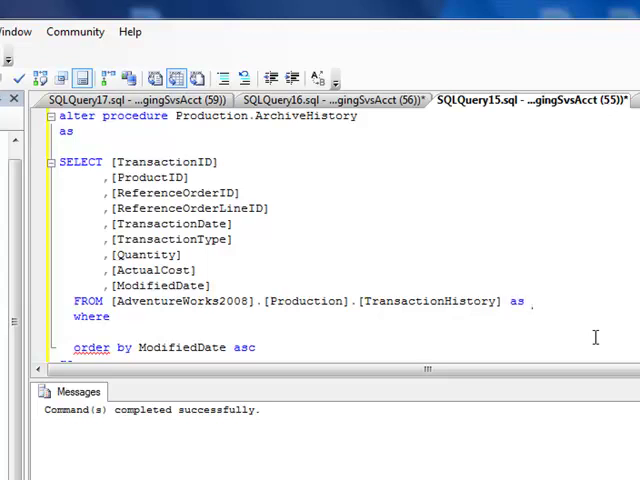
type("th")
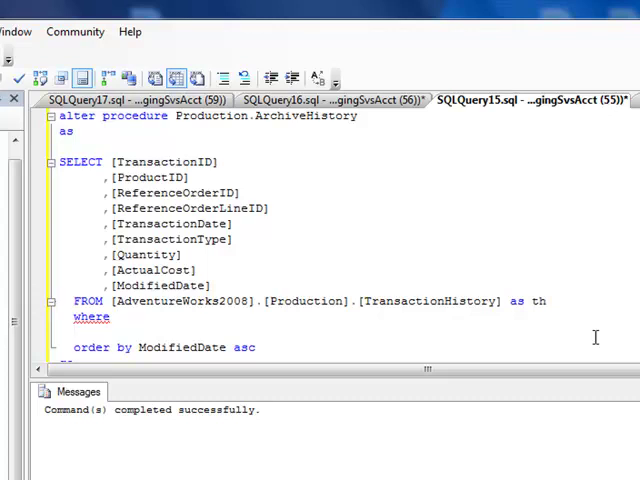
type("th.TransactionDate=")
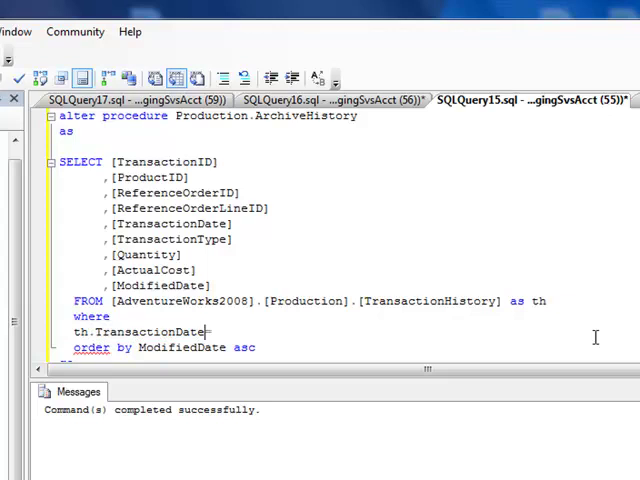
Filter on Month(th.TransactionDate)=9 and Year(th.TransactionDate)=2003 and run the query.
left_click_drag(72, 332, 212, 332)
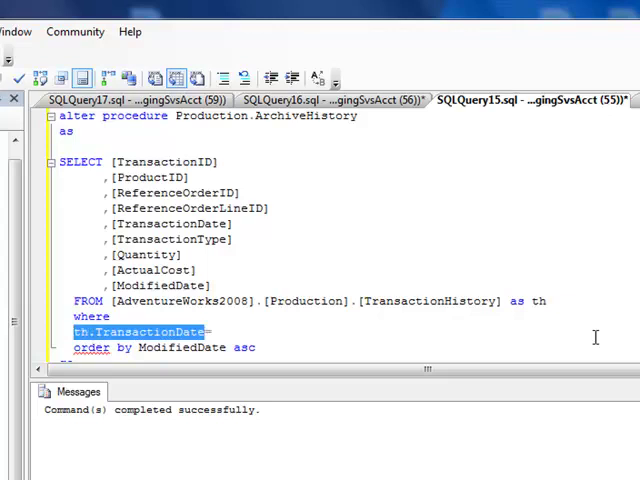
type("Month(")
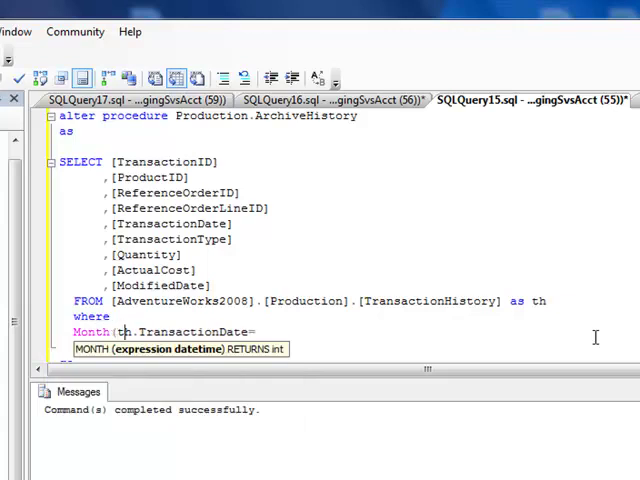
type(")")
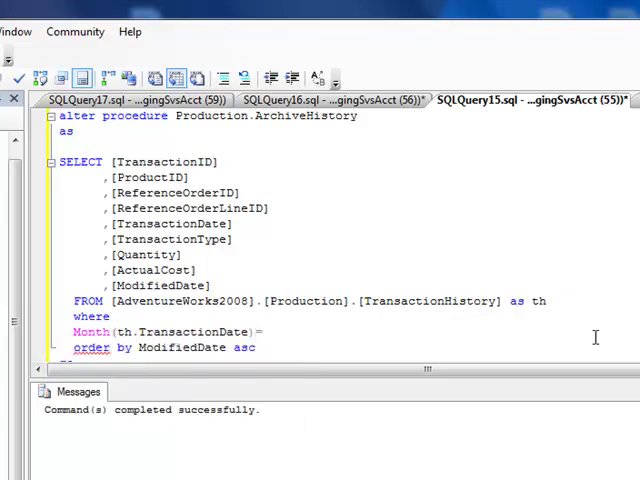
type("9")
type("and")
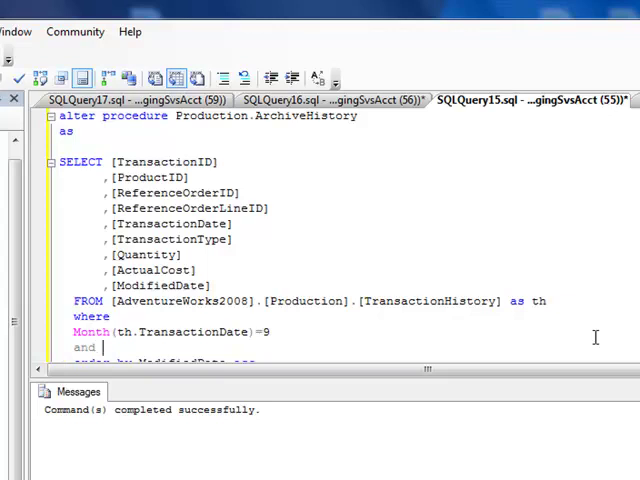
type("Year")
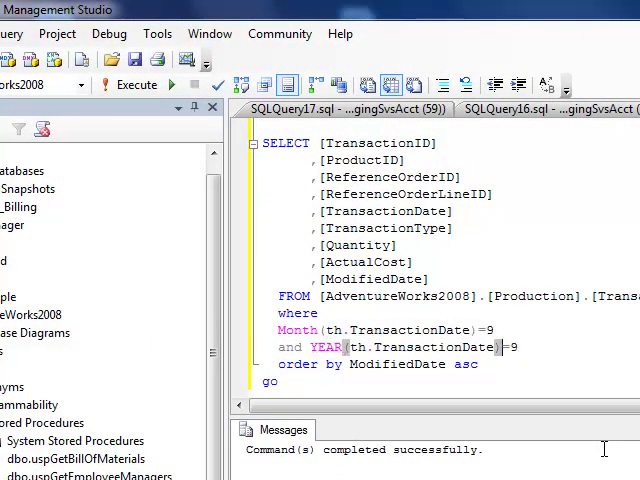
key("BackSpace")
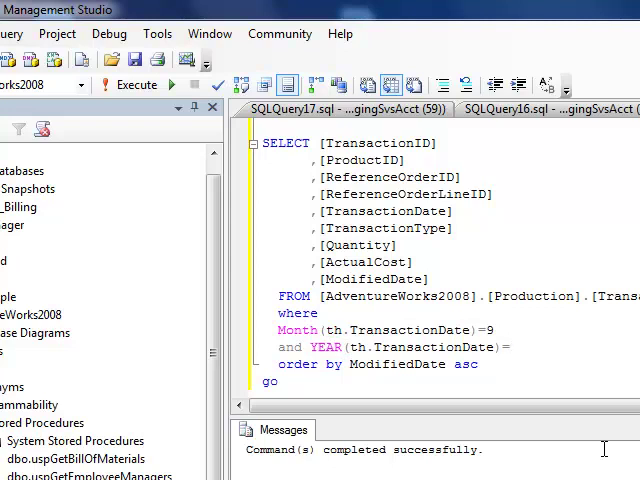
type("2003")
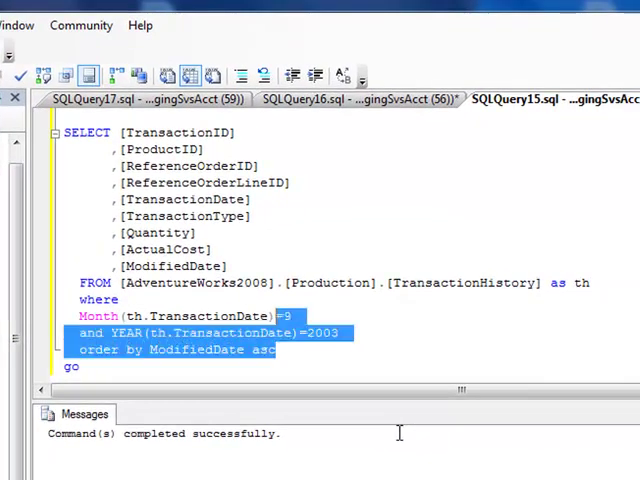
key("ctrl+a")
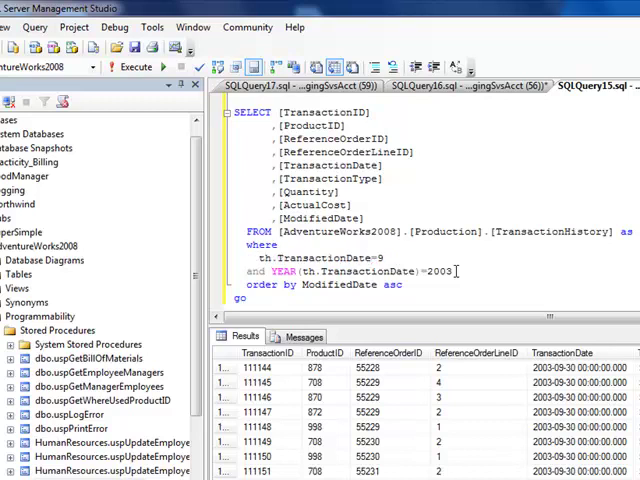
Rewrite the filter as TransactionDate >= '2003-09-01' and <= '2003-09-30'.
type(">=")
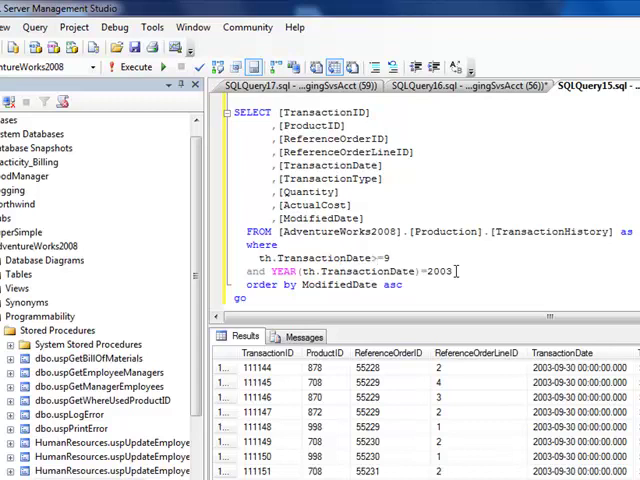
key("BackSpace")
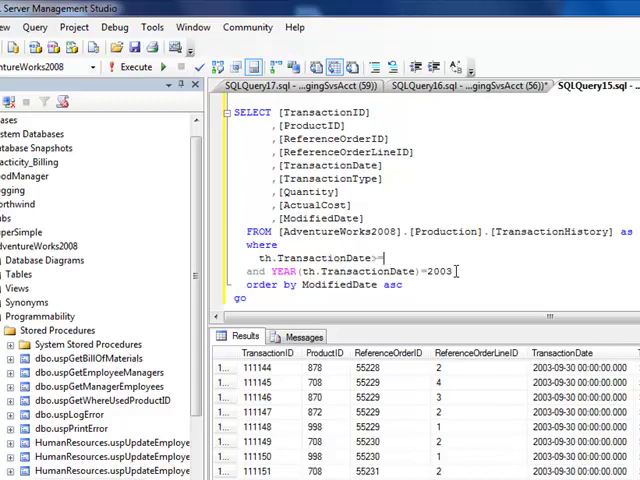
type("'")
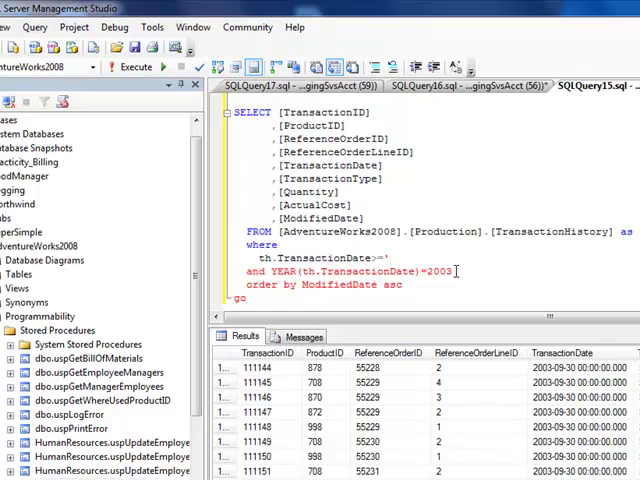
type("'")
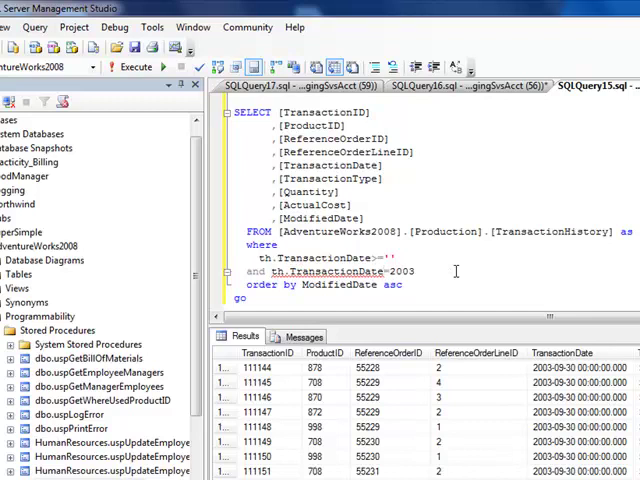
type("<=")
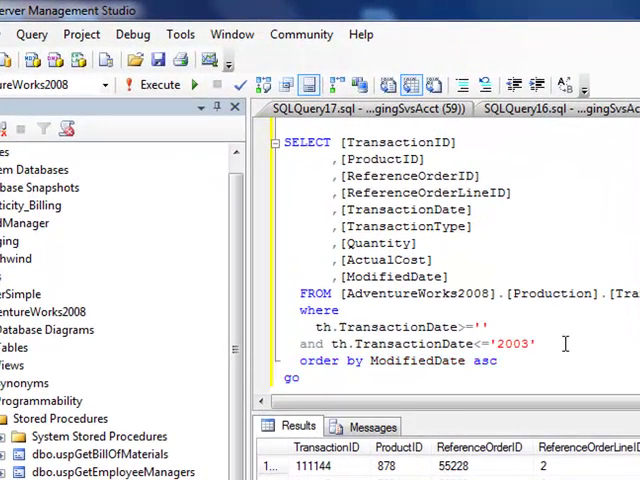
type("=")
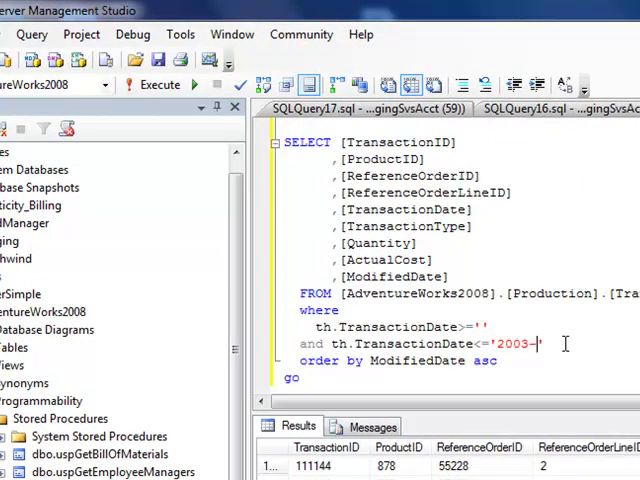
type("09-")
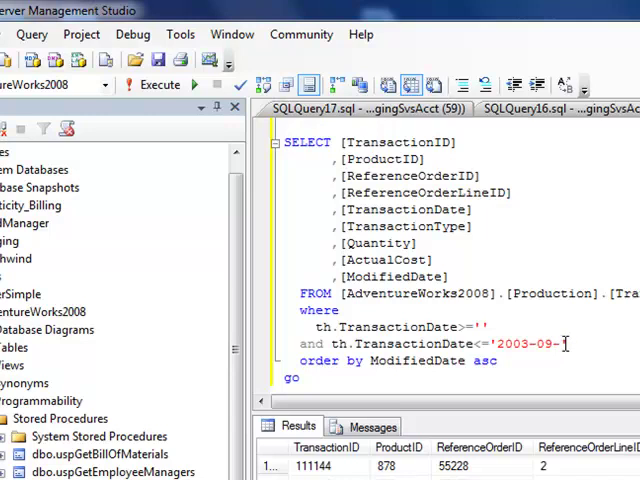
type("01'")
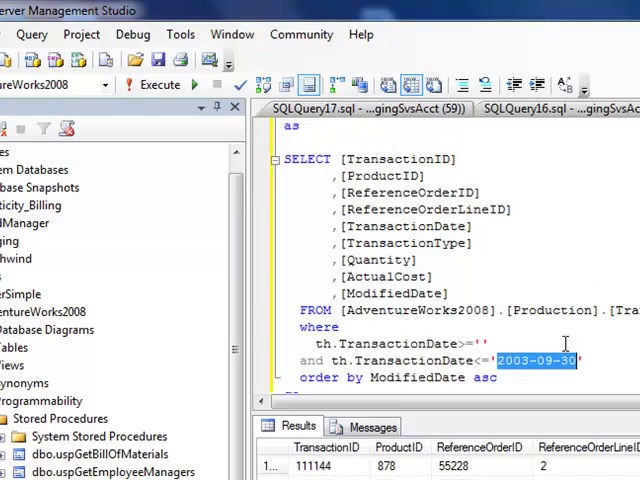
type("2003-09-30")
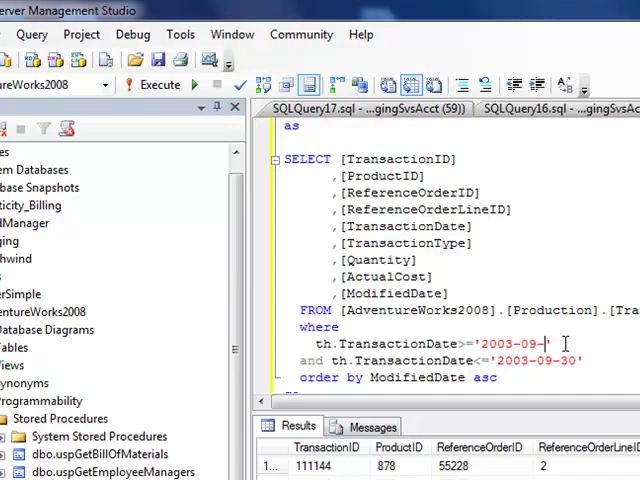
type("01'")
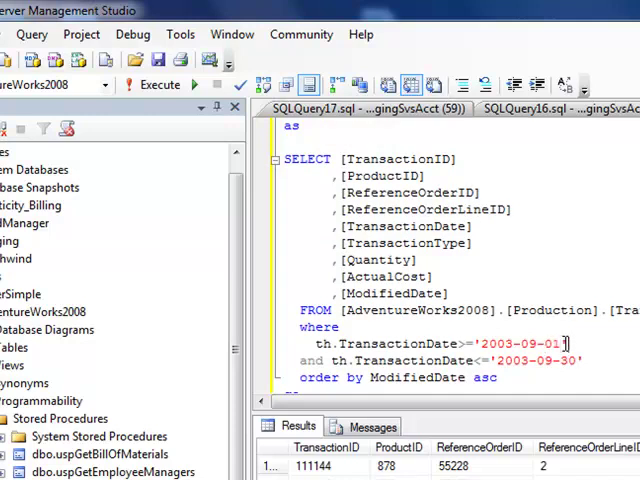
scroll("down", 3)
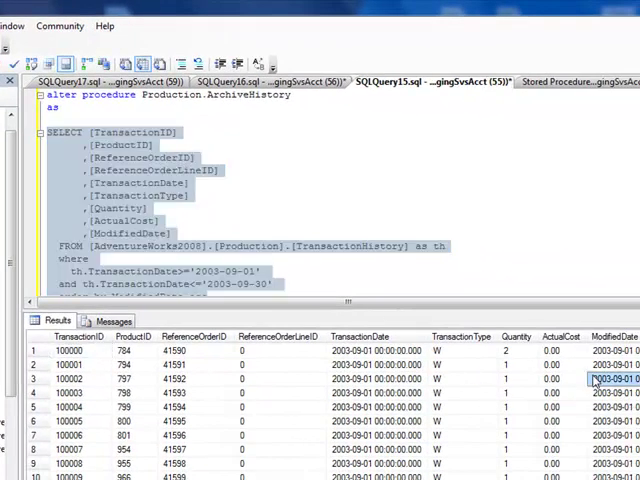
left_click(228, 222)
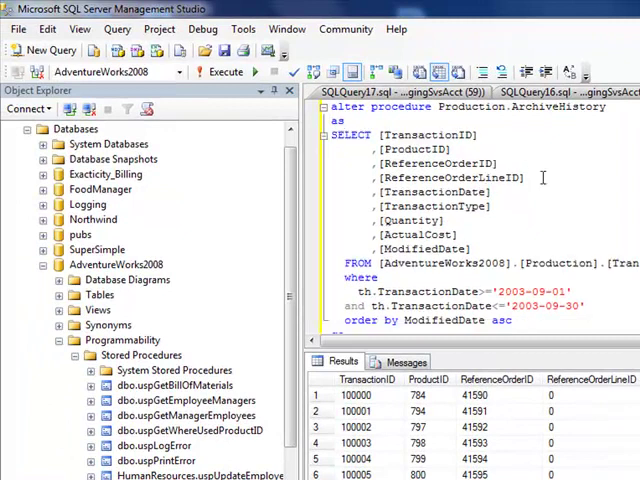
left_click(404, 360)
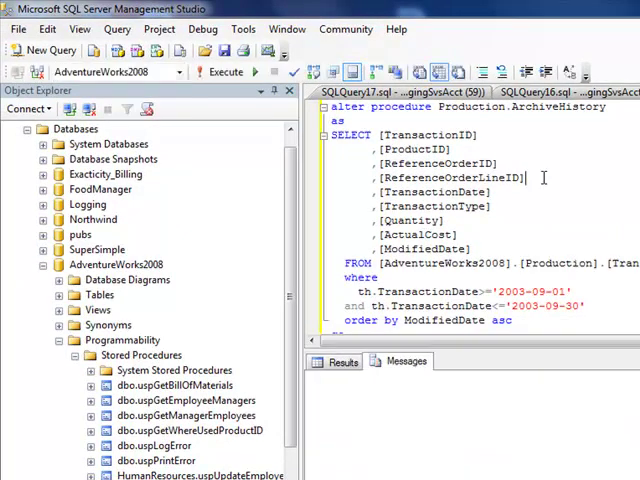
left_click(216, 72)
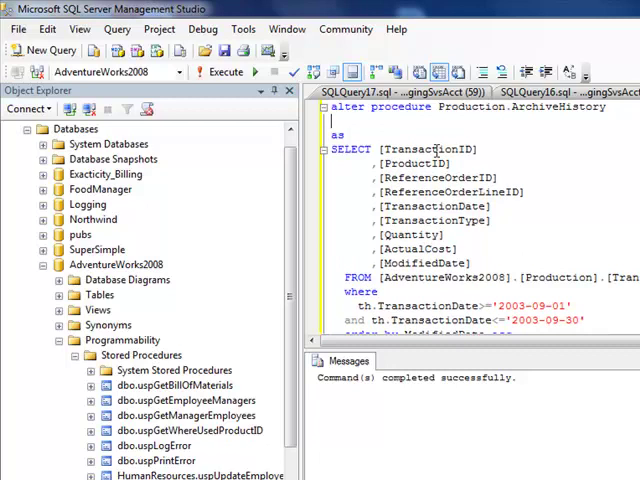
type("@")
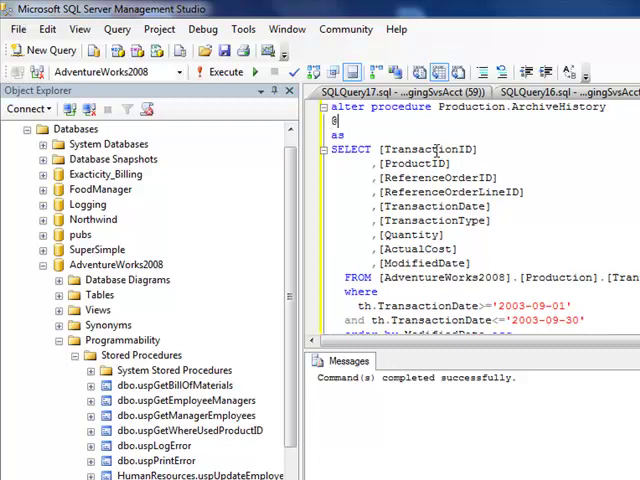
type("start")
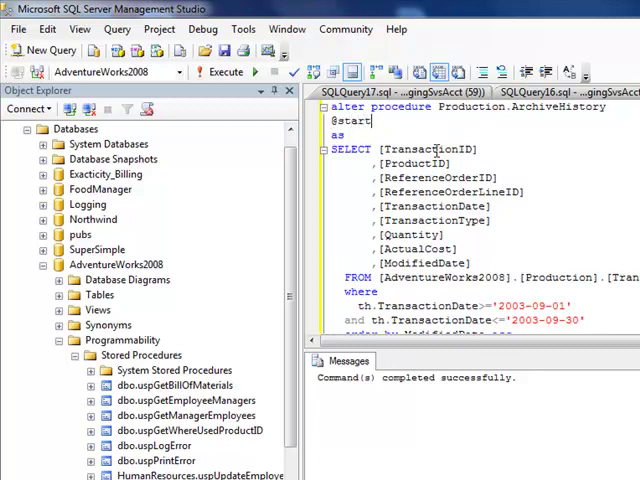
type("Dat")
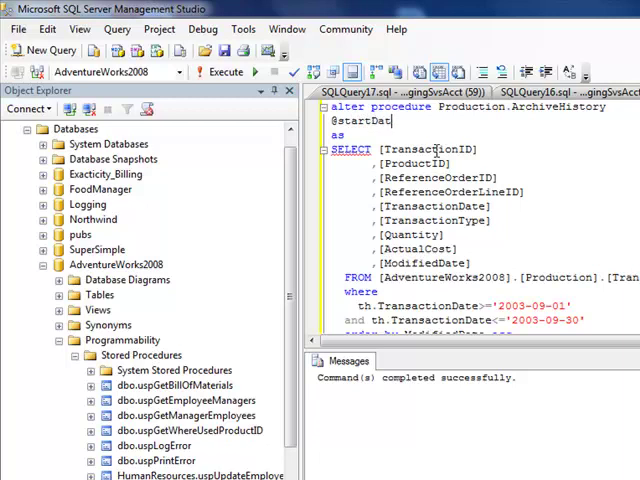
type("e smalldateti")
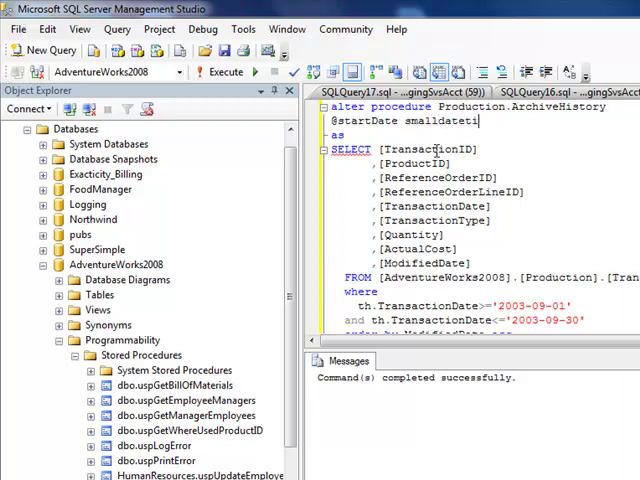
type("me")
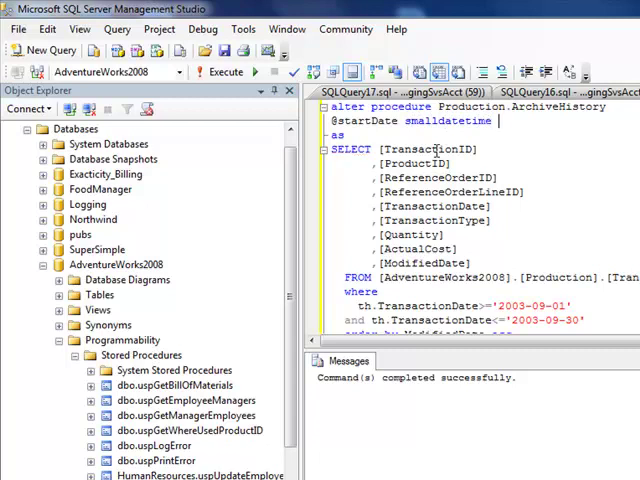
type("= null")
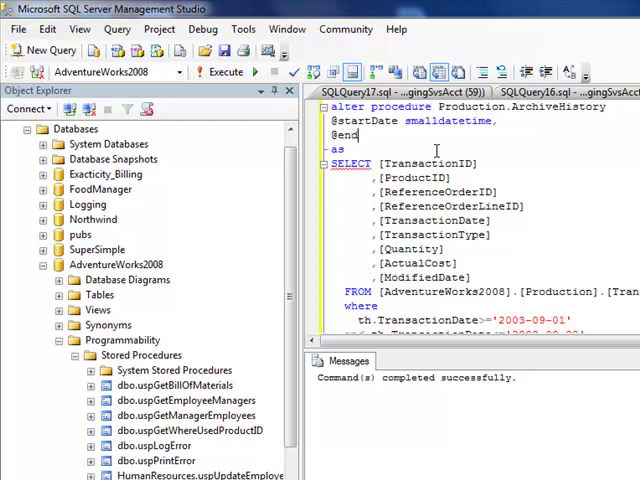
type("Date smalldatetime")
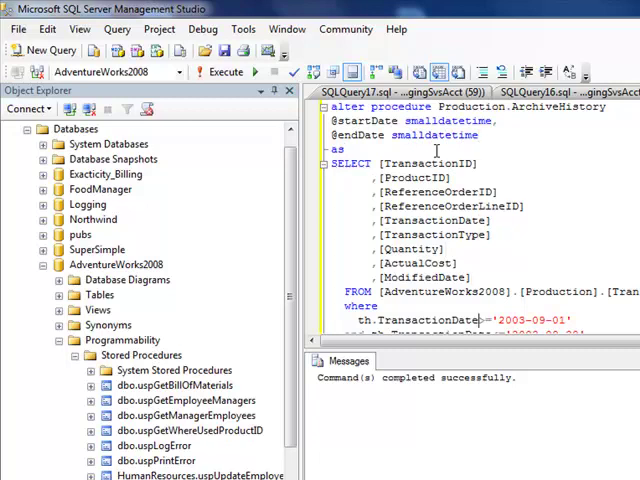
double_click(544, 320)
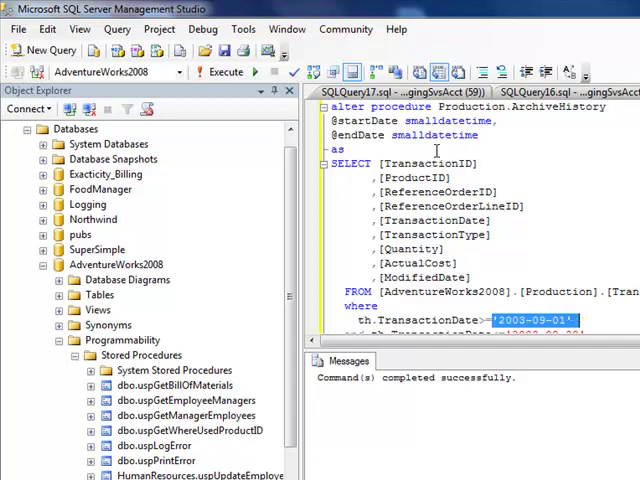
key("Delete")
type("@")
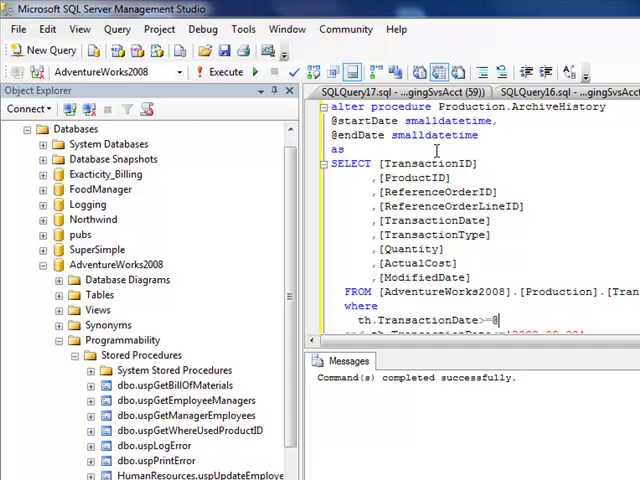
type("startDate")
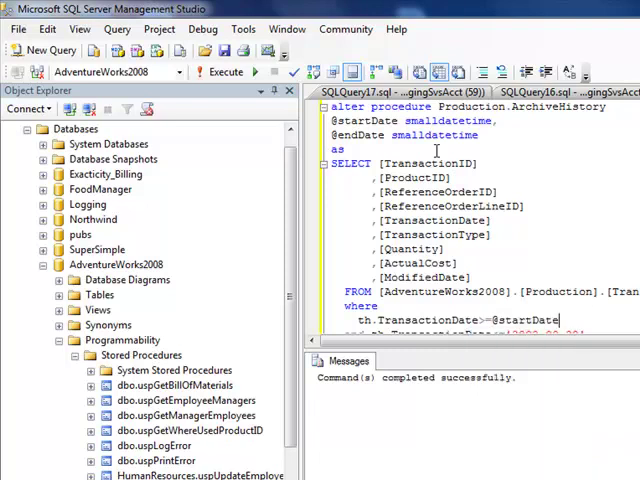
scroll("down", 3)
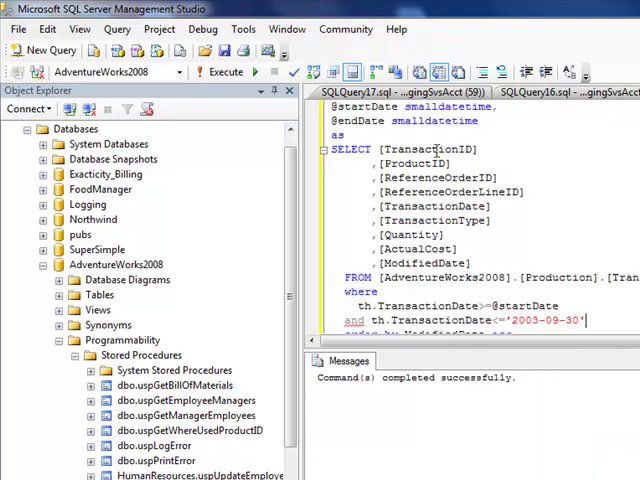
left_click_drag(498, 320, 588, 320)
type("@endDate")
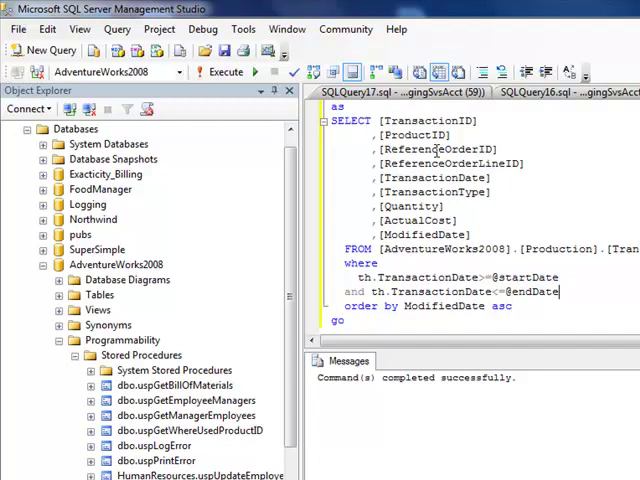
scroll("up", 3)
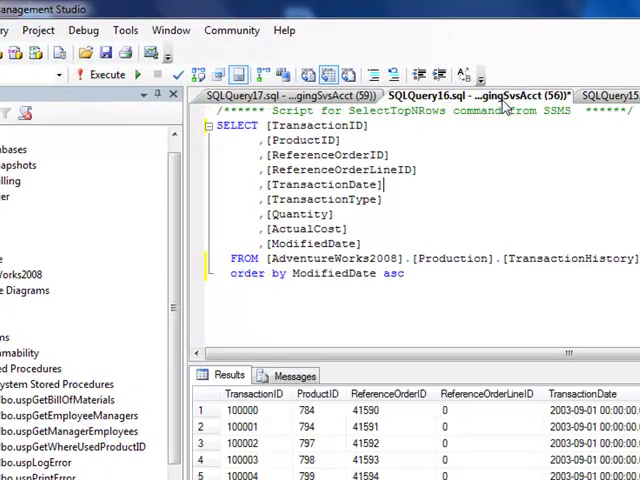
left_click(256, 94)
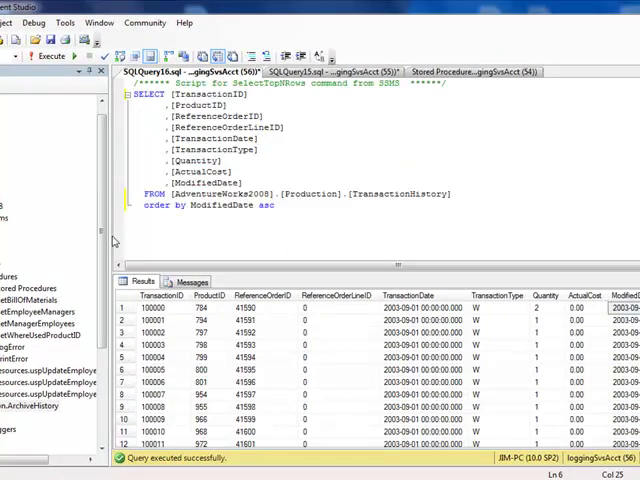
right_click(20, 406)
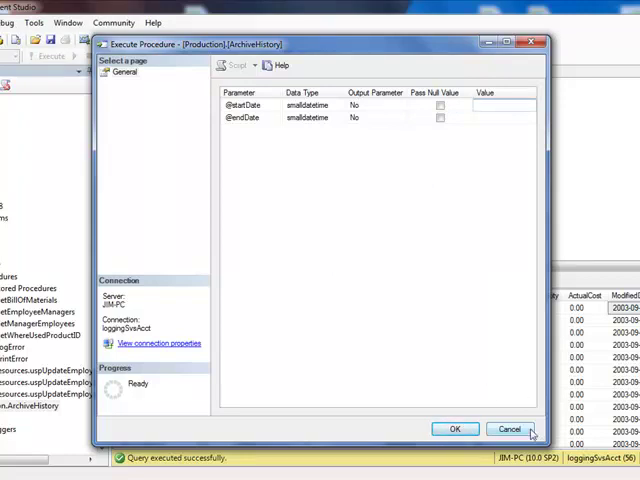
left_click(512, 428)
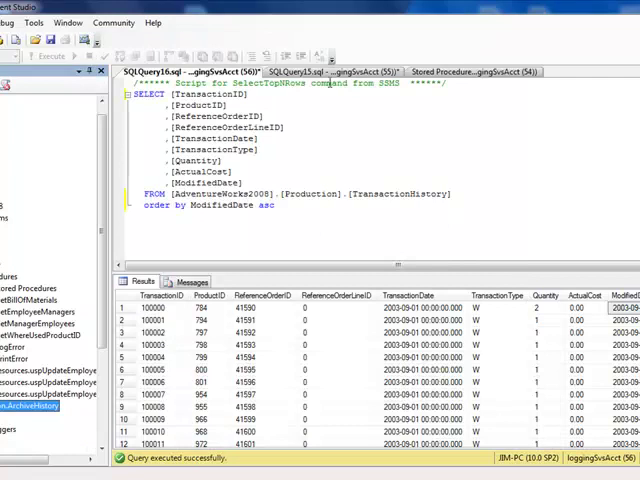
left_click(484, 72)
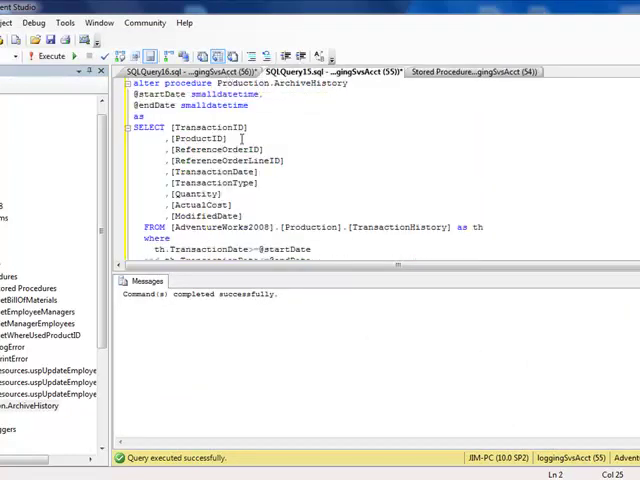
scroll("down", 3)
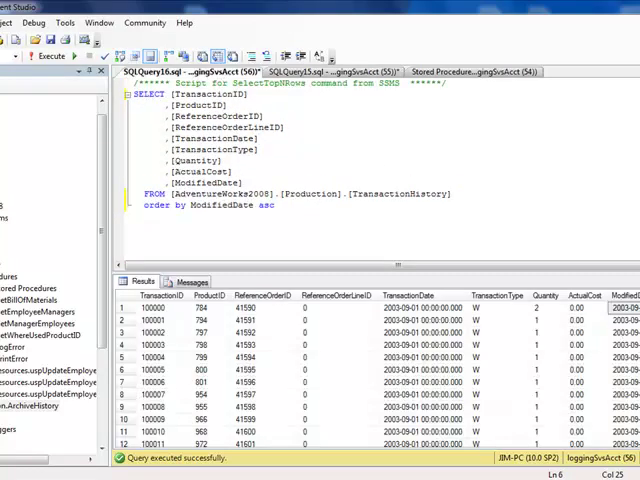
mouse_move(40, 428)
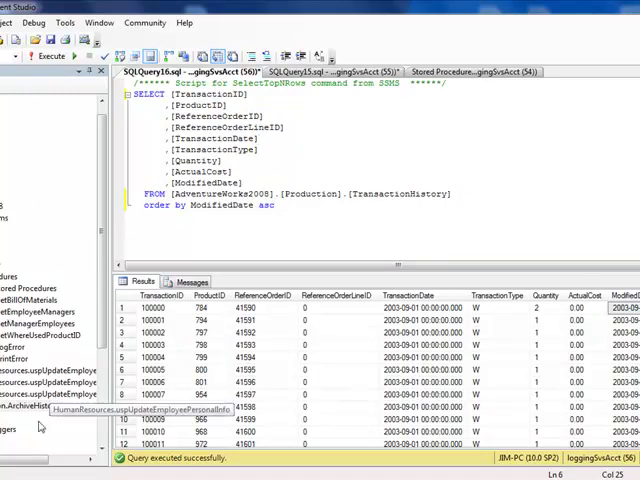
right_click(40, 408)
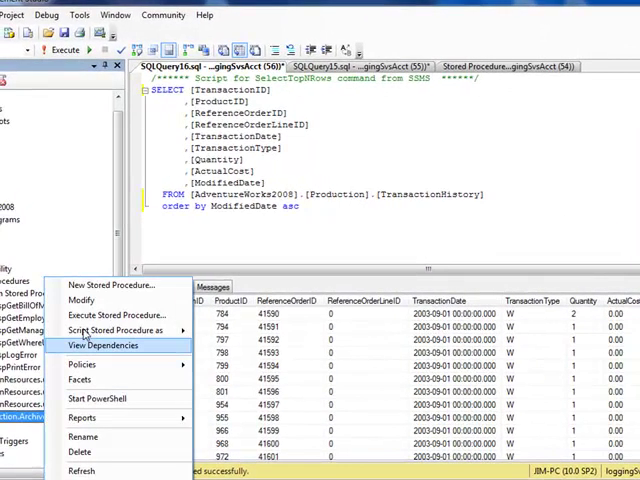
left_click(116, 316)
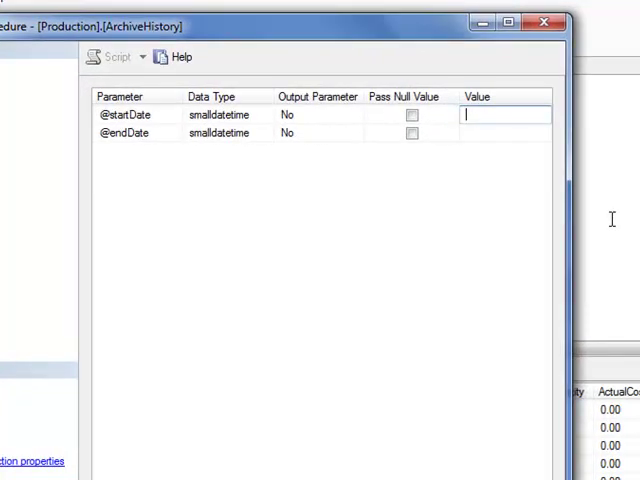
type("1")
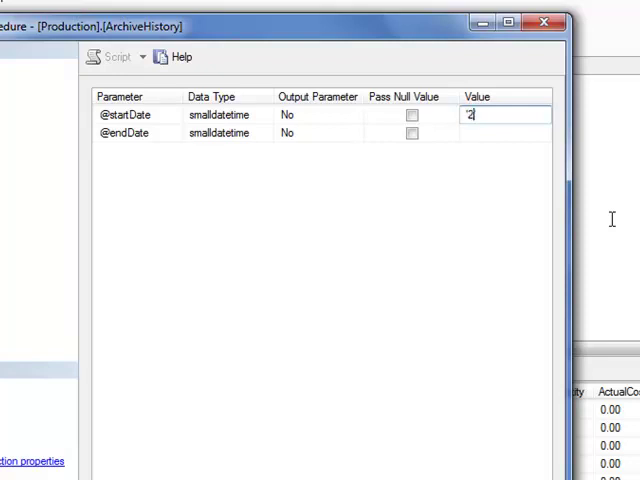
type("00")
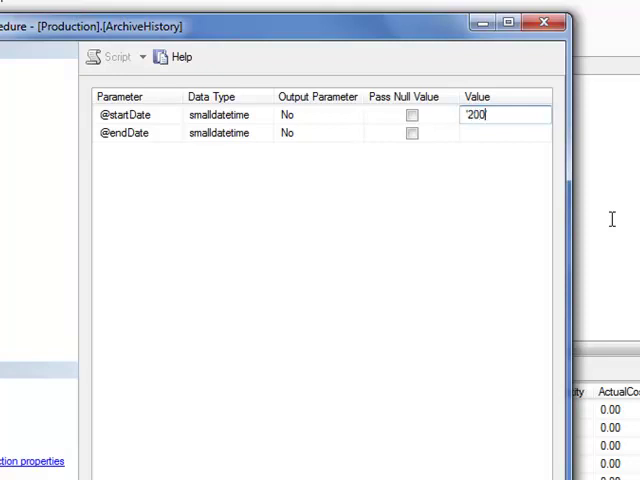
type("3")
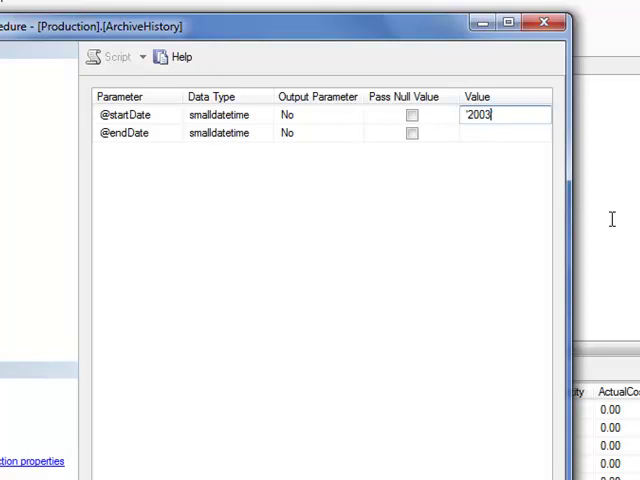
type("-090")
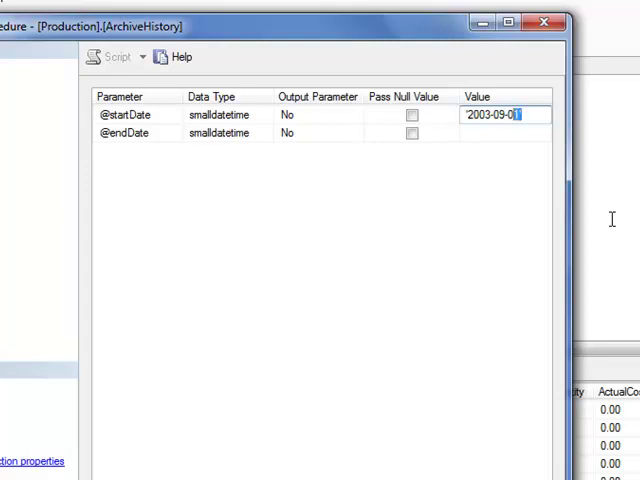
triple_click(500, 118)
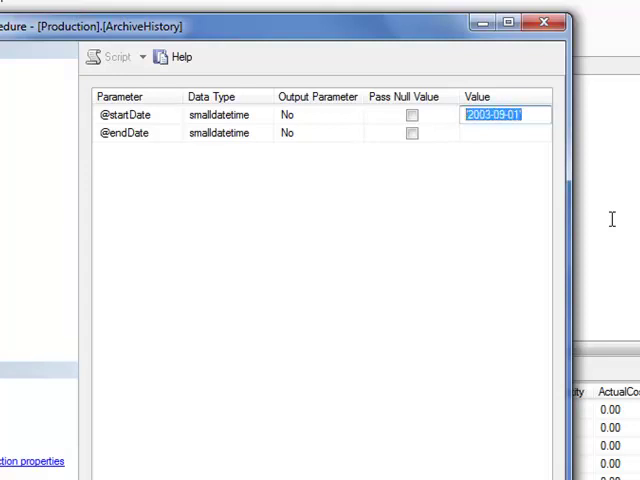
left_click(504, 132)
type("'2003-09-30")
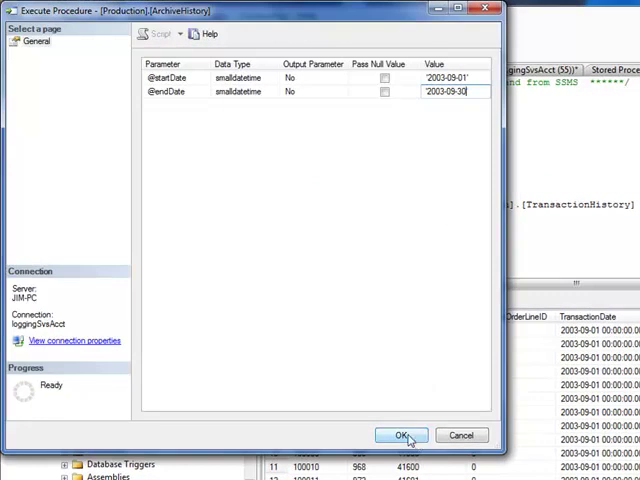
left_click(400, 432)
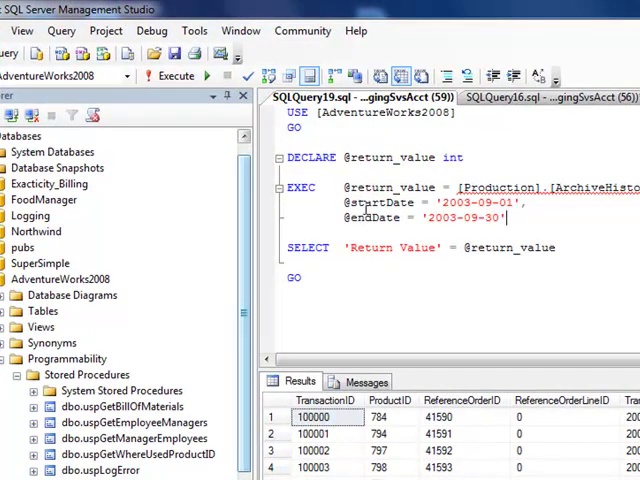
double_click(378, 202)
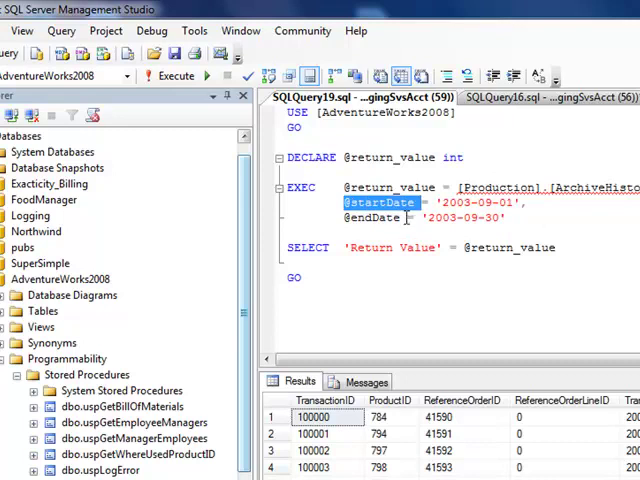
left_click(428, 188)
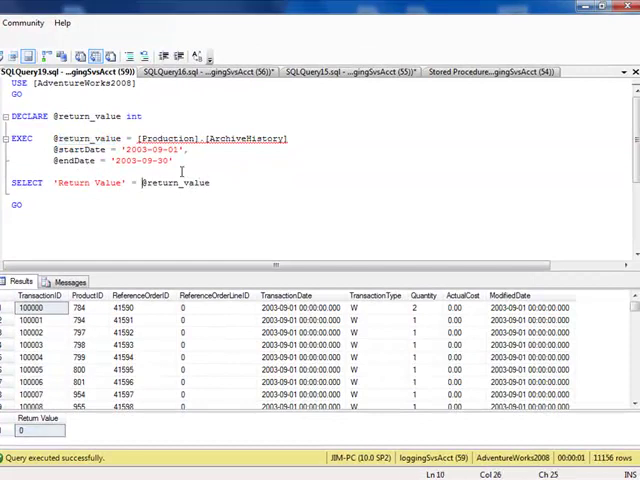
left_click(536, 308)
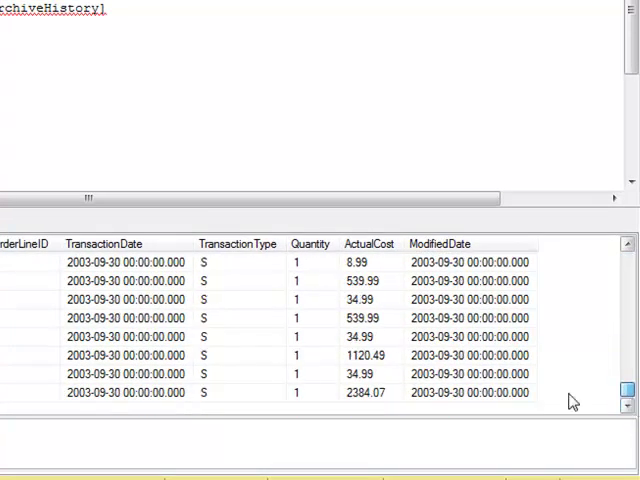
left_click(468, 392)
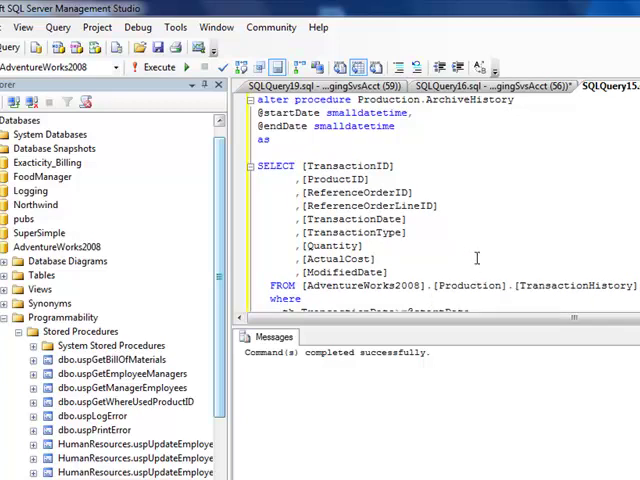
mouse_move(472, 228)
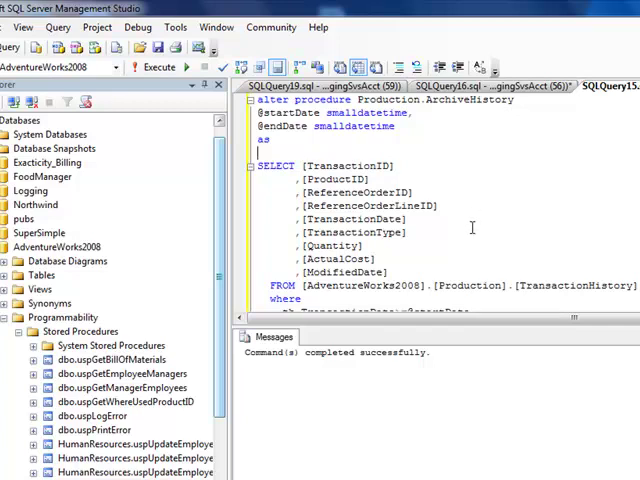
mouse_move(450, 206)
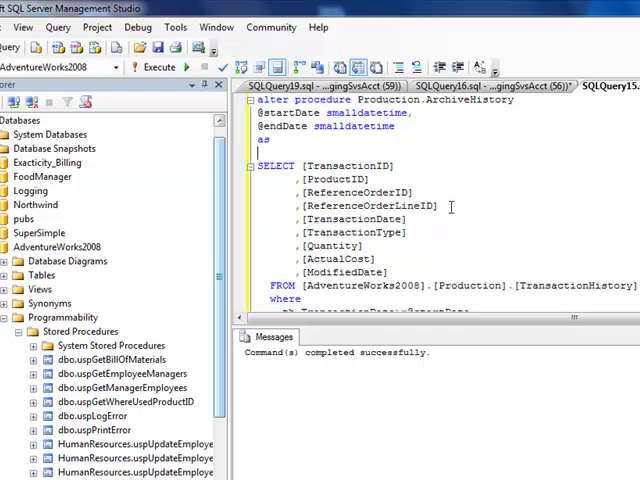
mouse_move(364, 164)
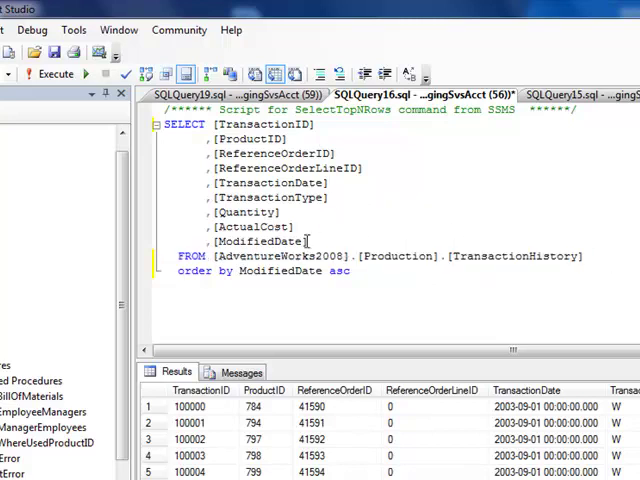
Add 'insert into [AdventureWorks2008].[Production].[TransactionHistoryArchive]' with the copied column list before the SELECT.
left_click_drag(204, 138, 310, 240)
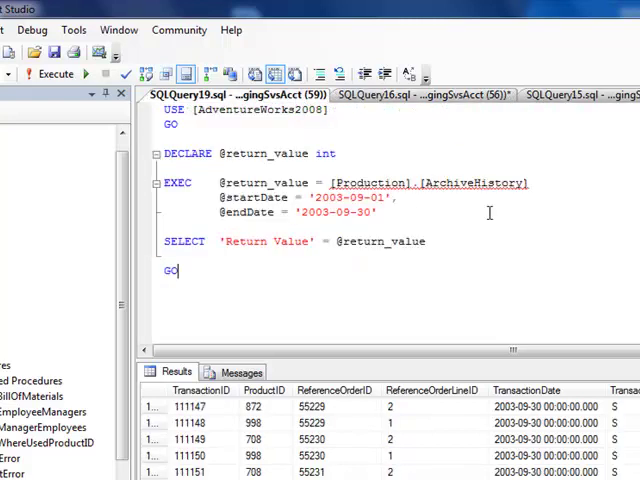
left_click(590, 92)
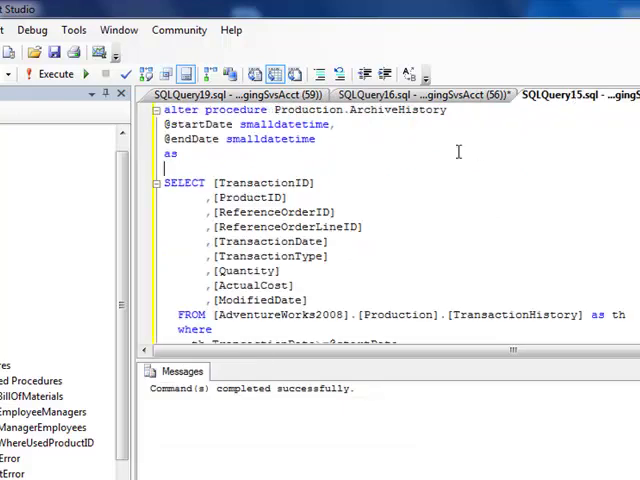
type("ins")
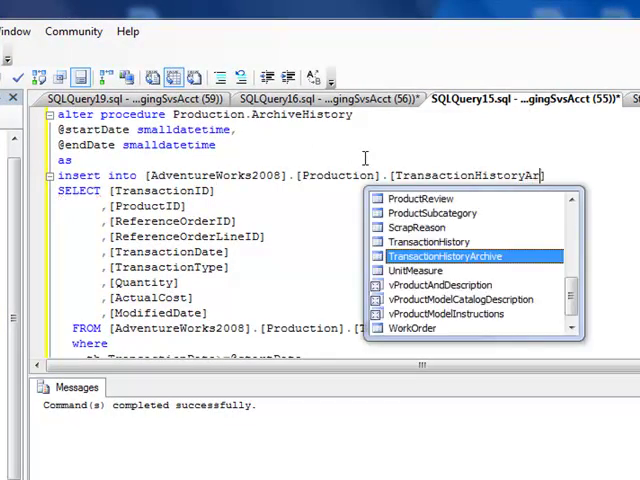
key("Tab")
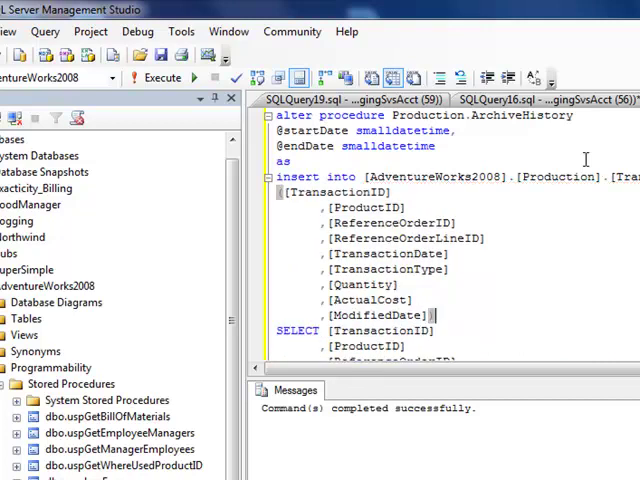
mouse_move(522, 268)
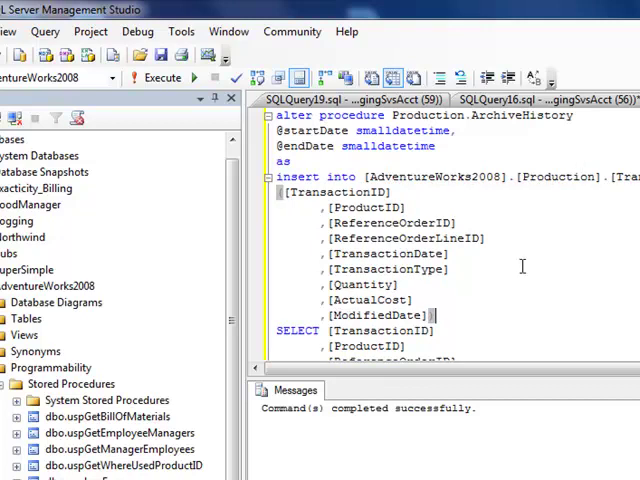
scroll("down", 3)
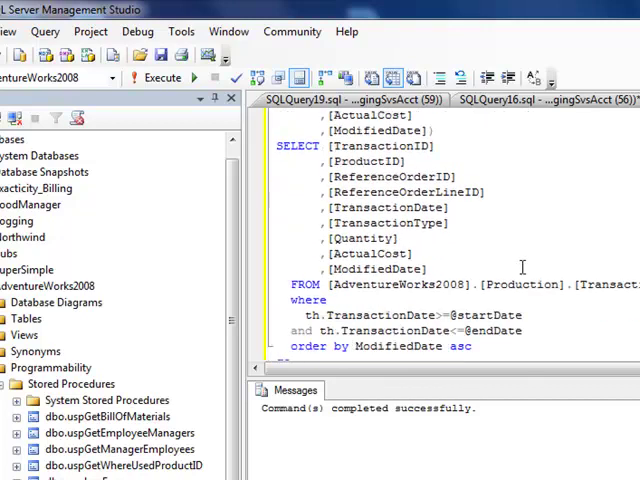